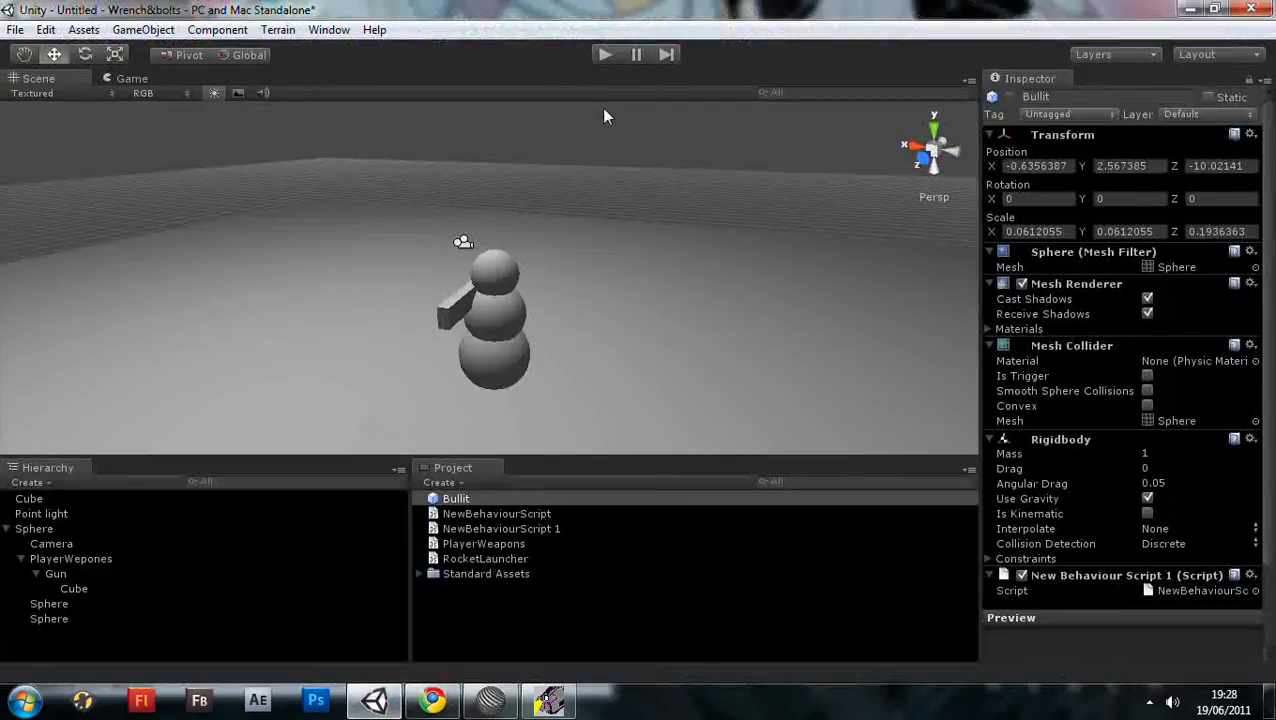
# Start a new untitled scene, discarding unsaved changes, and add a ground plane to it.
pyautogui.click(604, 54)
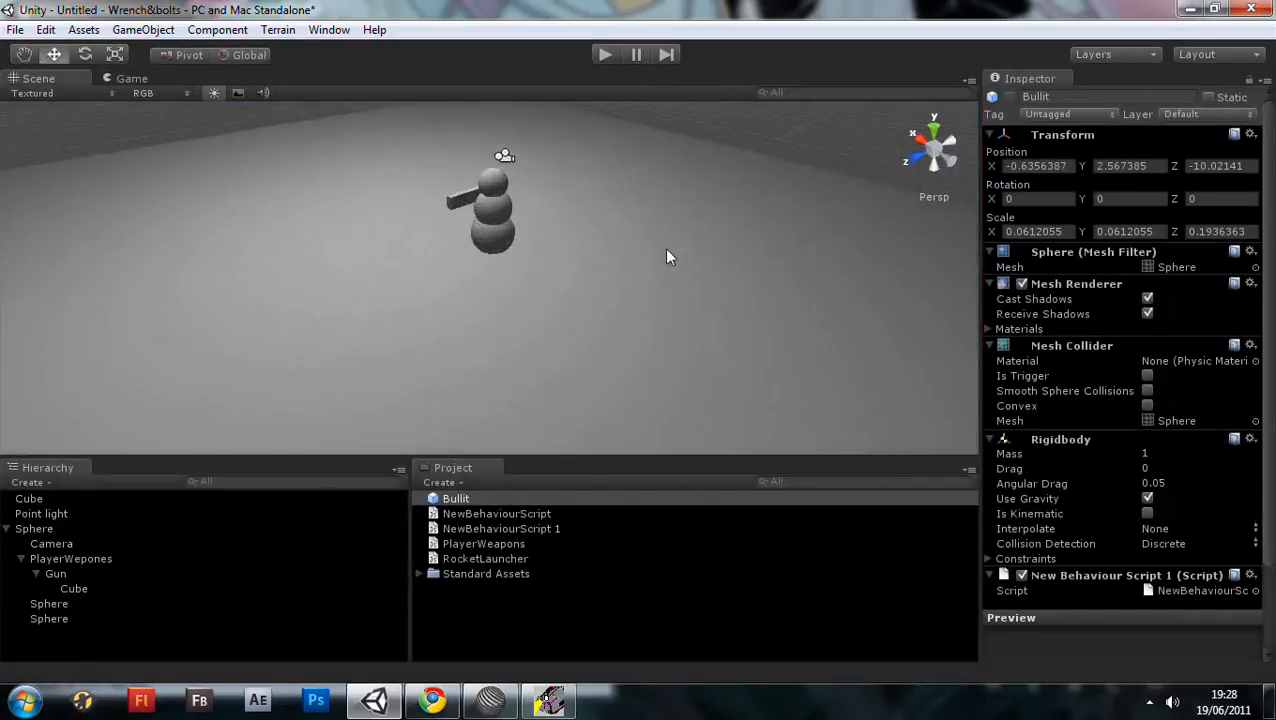
pyautogui.moveTo(670, 256); pyautogui.dragTo(794, 248)
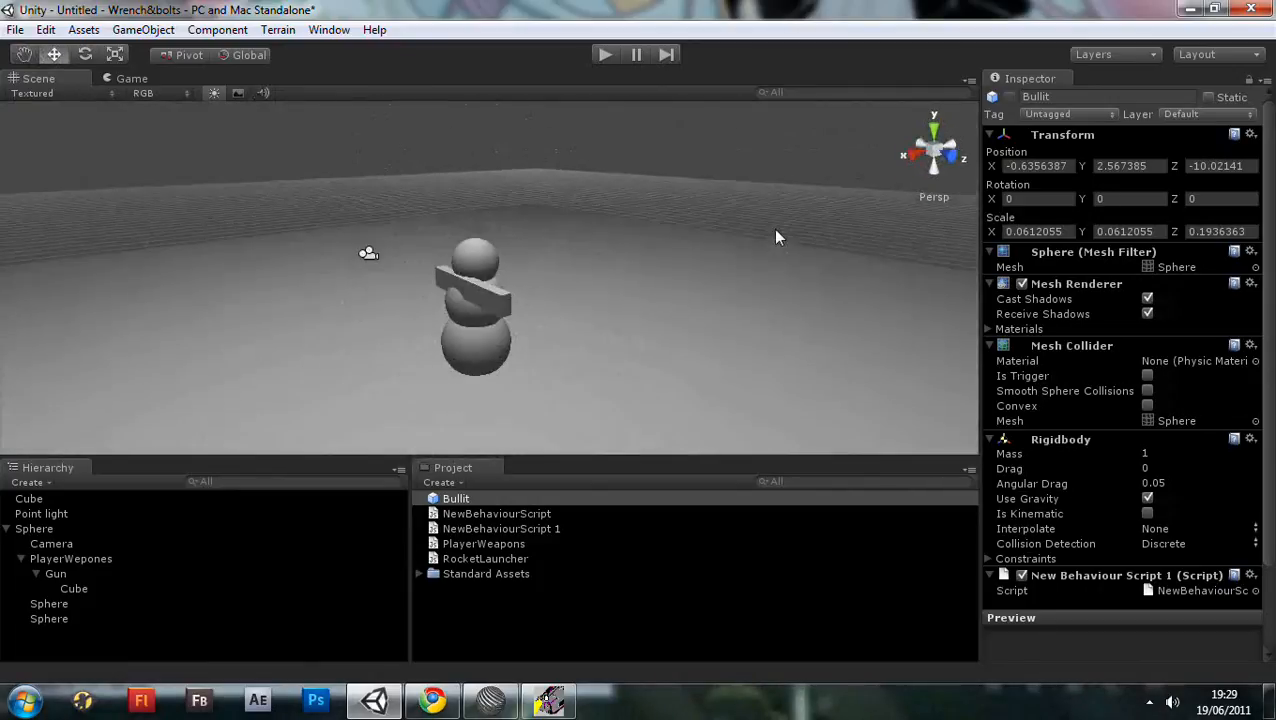
pyautogui.click(42, 48)
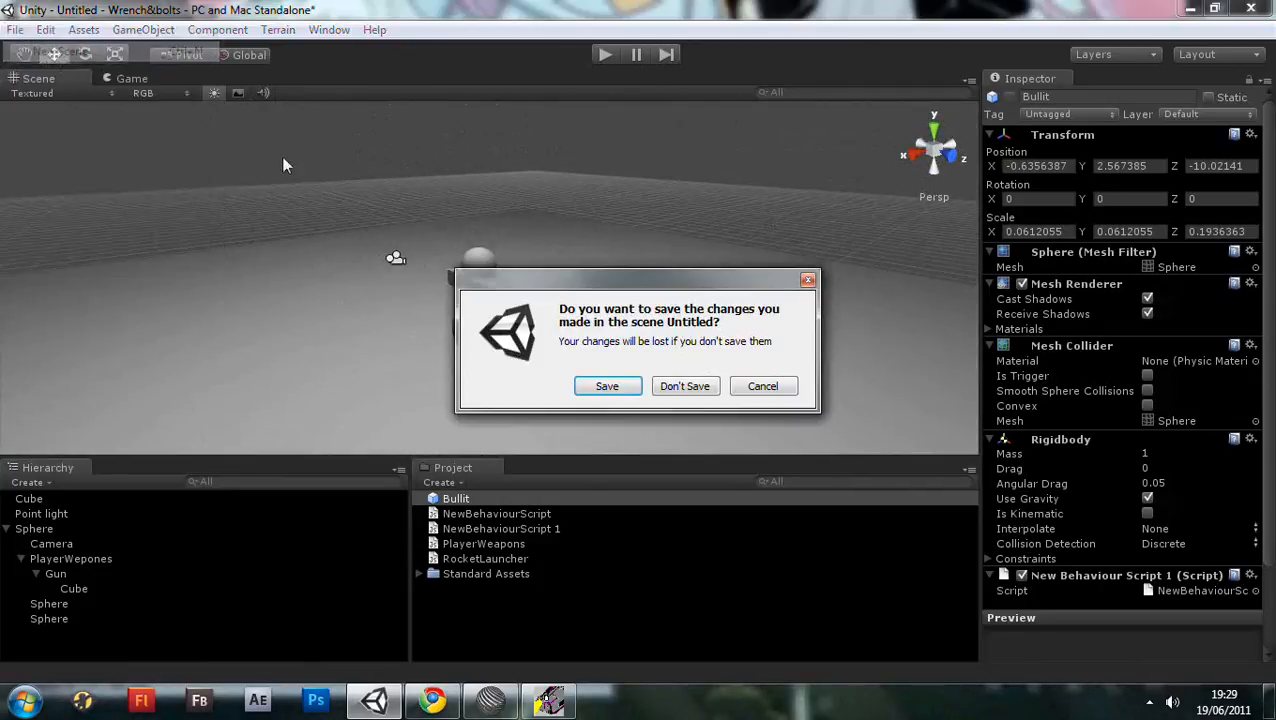
pyautogui.click(684, 386)
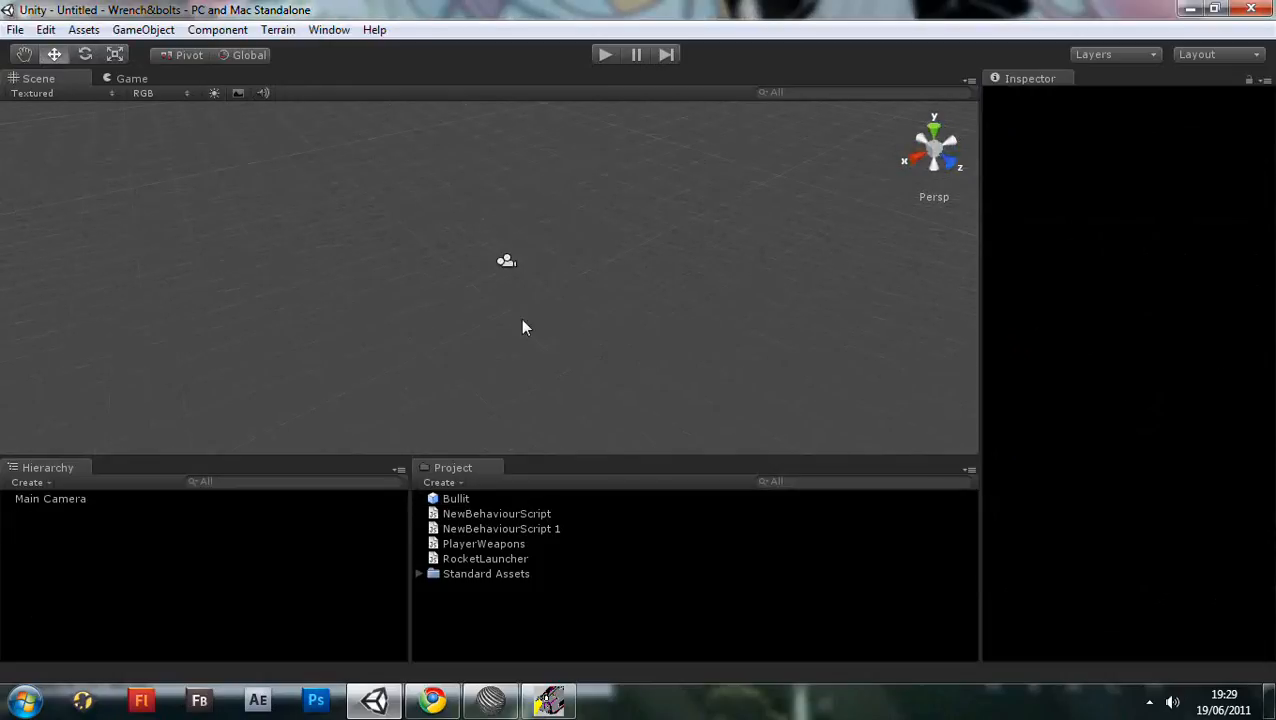
pyautogui.click(142, 30)
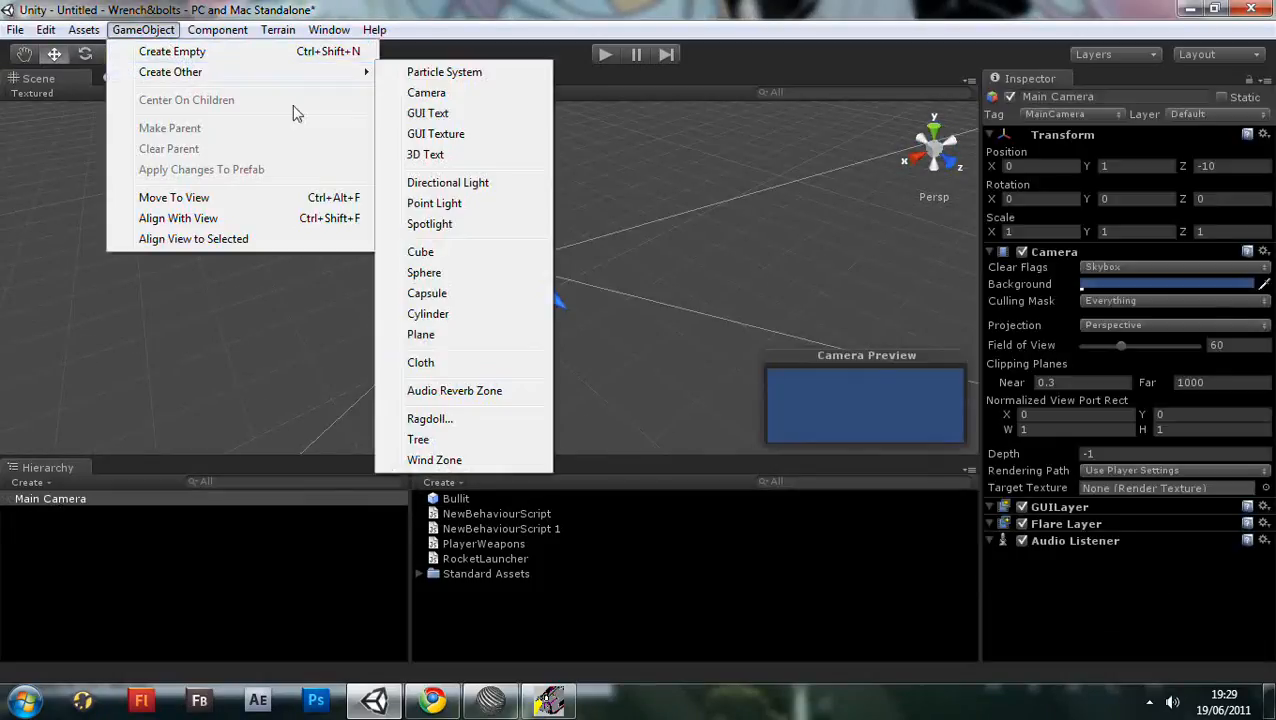
pyautogui.click(420, 334)
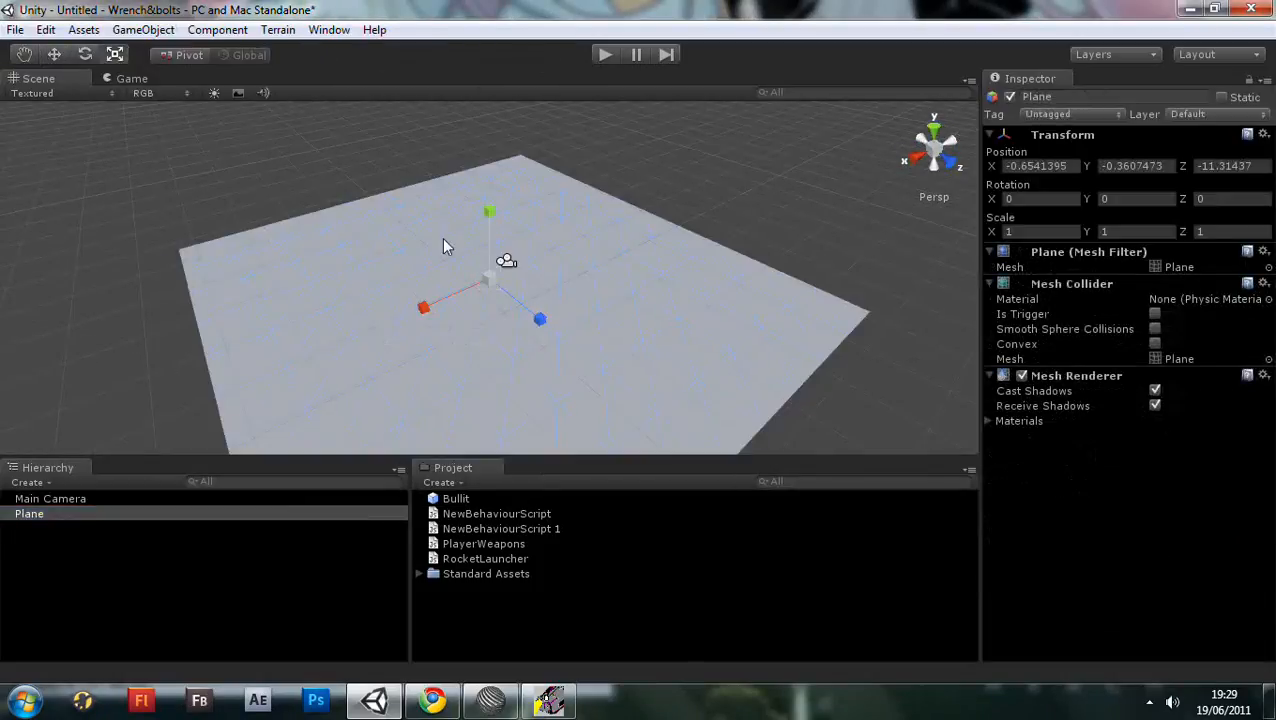
# Remove the Main Camera, replace a spotlight with a point light, and frame the plane's surface.
pyautogui.click(50, 498)
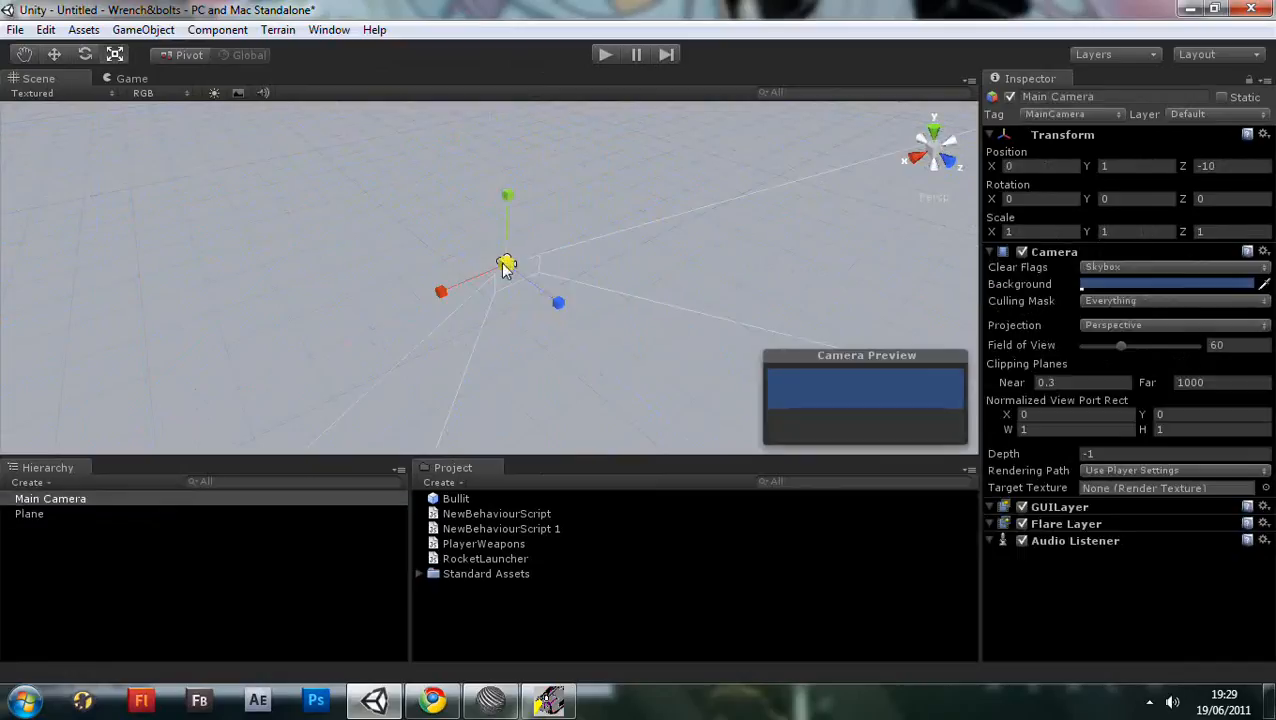
pyautogui.click(142, 30)
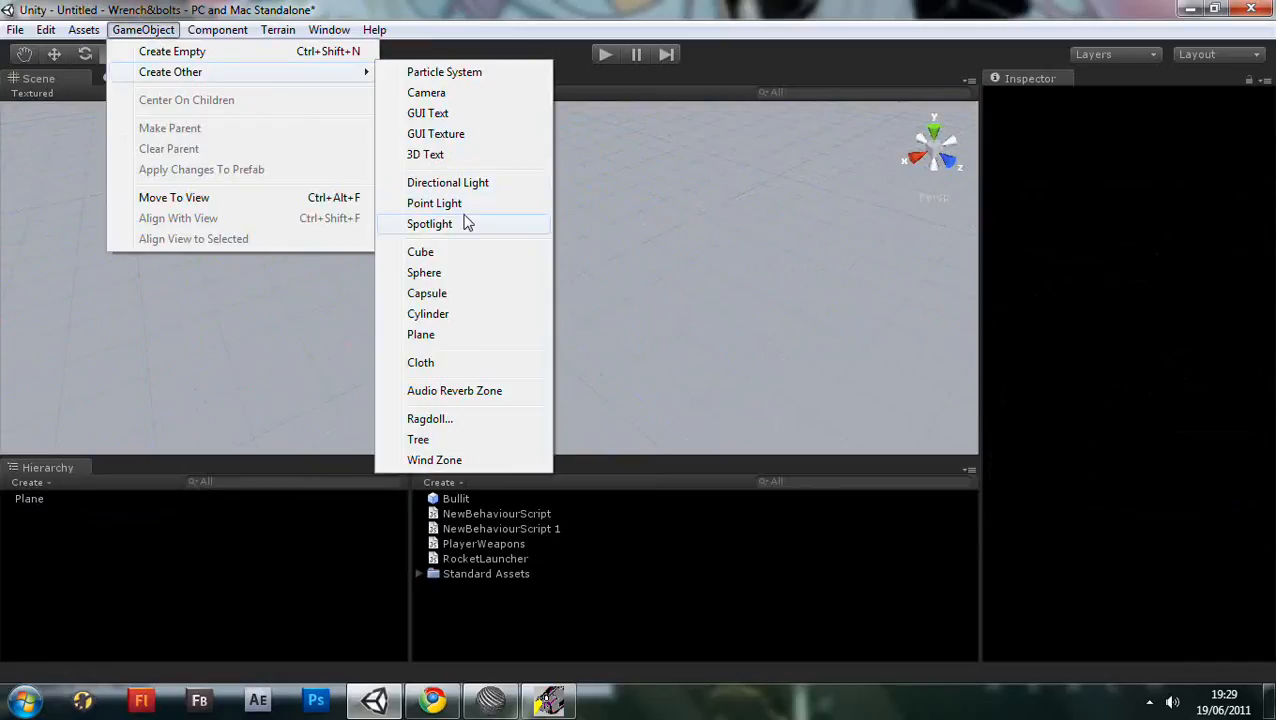
pyautogui.click(430, 224)
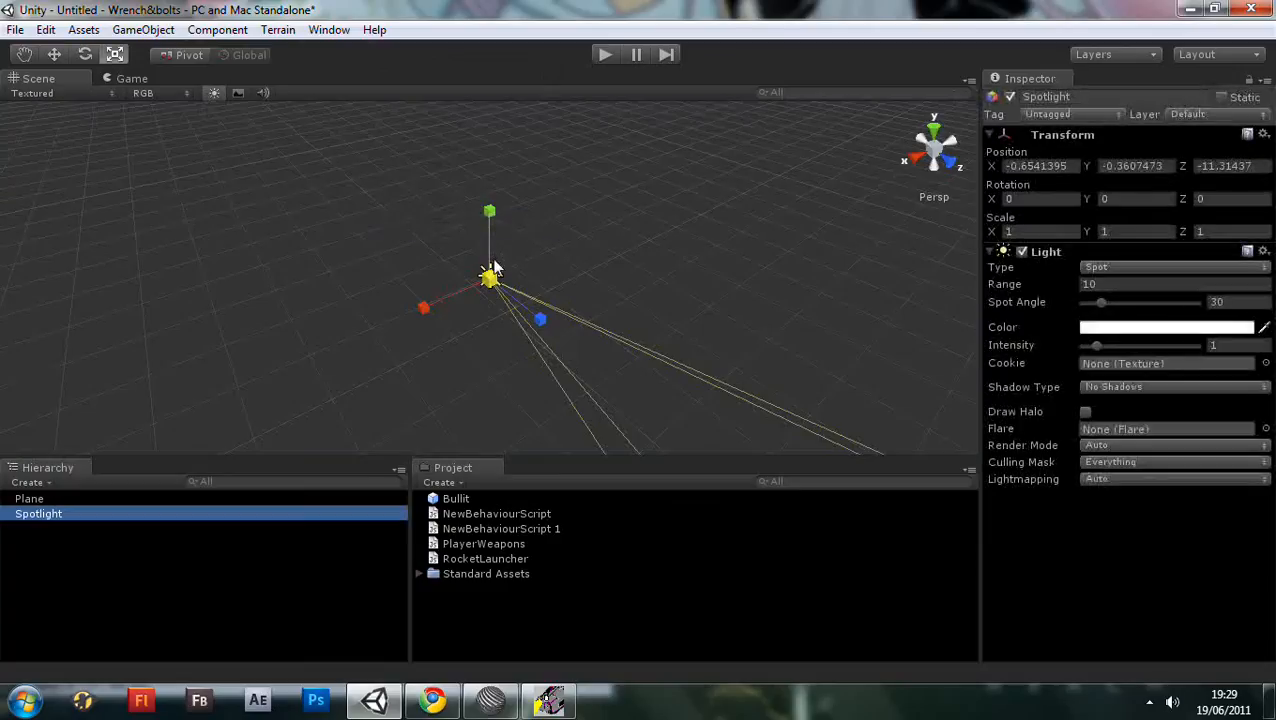
pyautogui.click(142, 30)
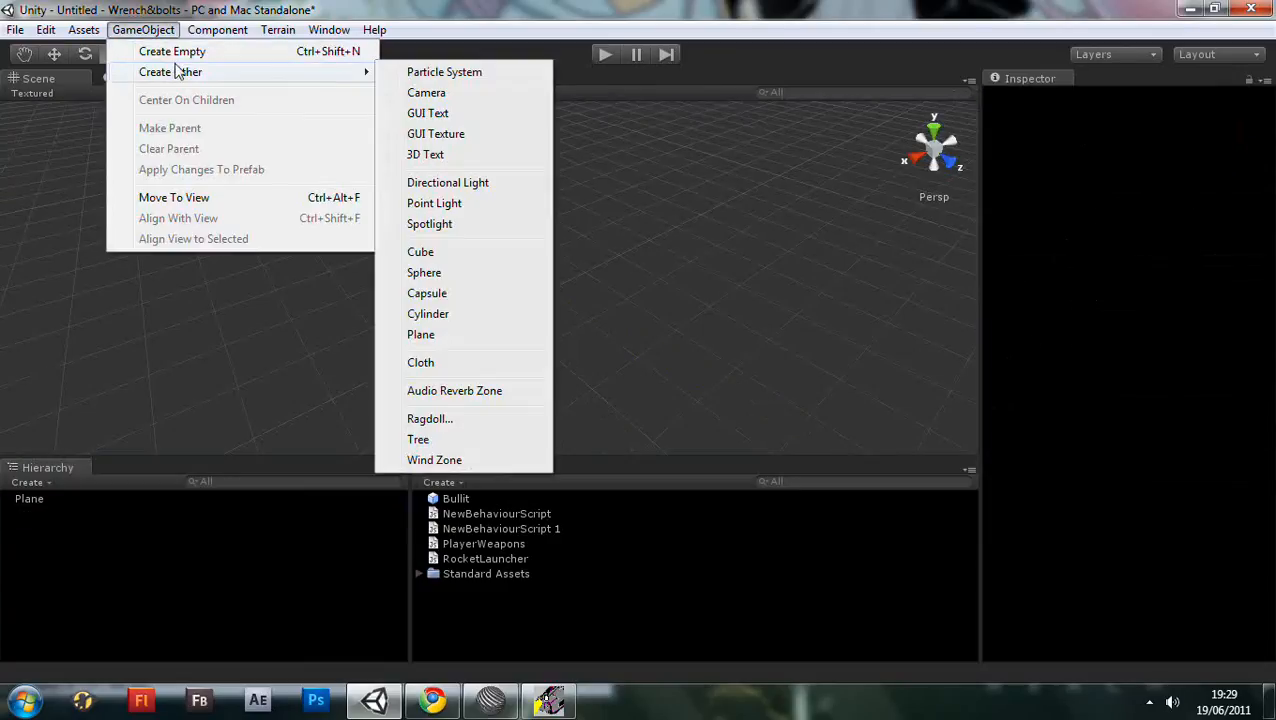
pyautogui.click(434, 204)
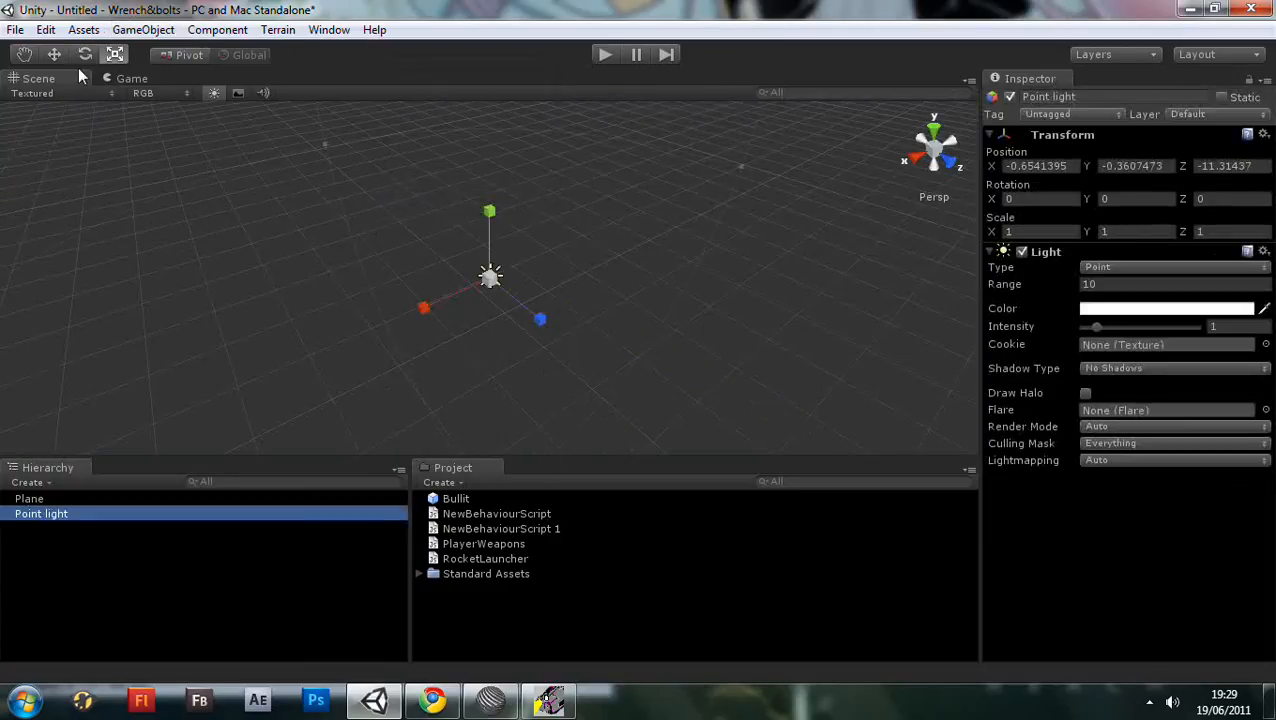
pyautogui.moveTo(490, 276); pyautogui.dragTo(490, 114)
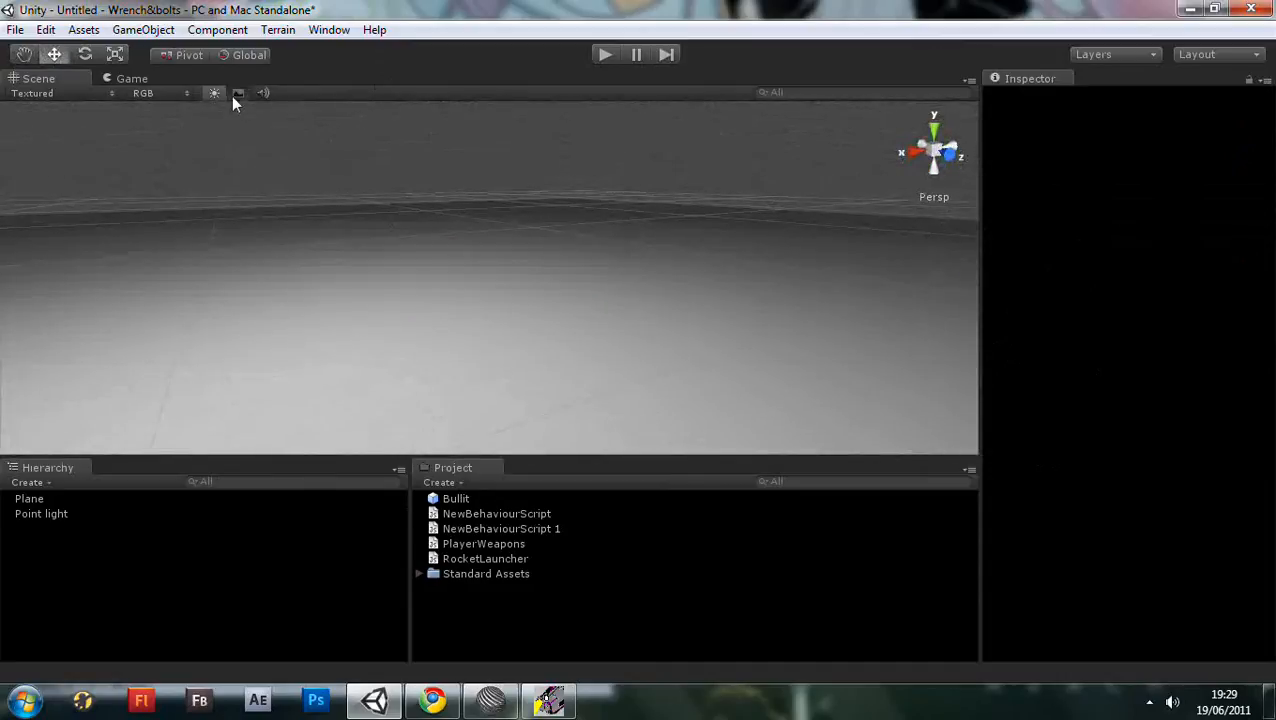
# Add a sphere for the snowman body and remove its Sphere Collider component.
pyautogui.click(142, 30)
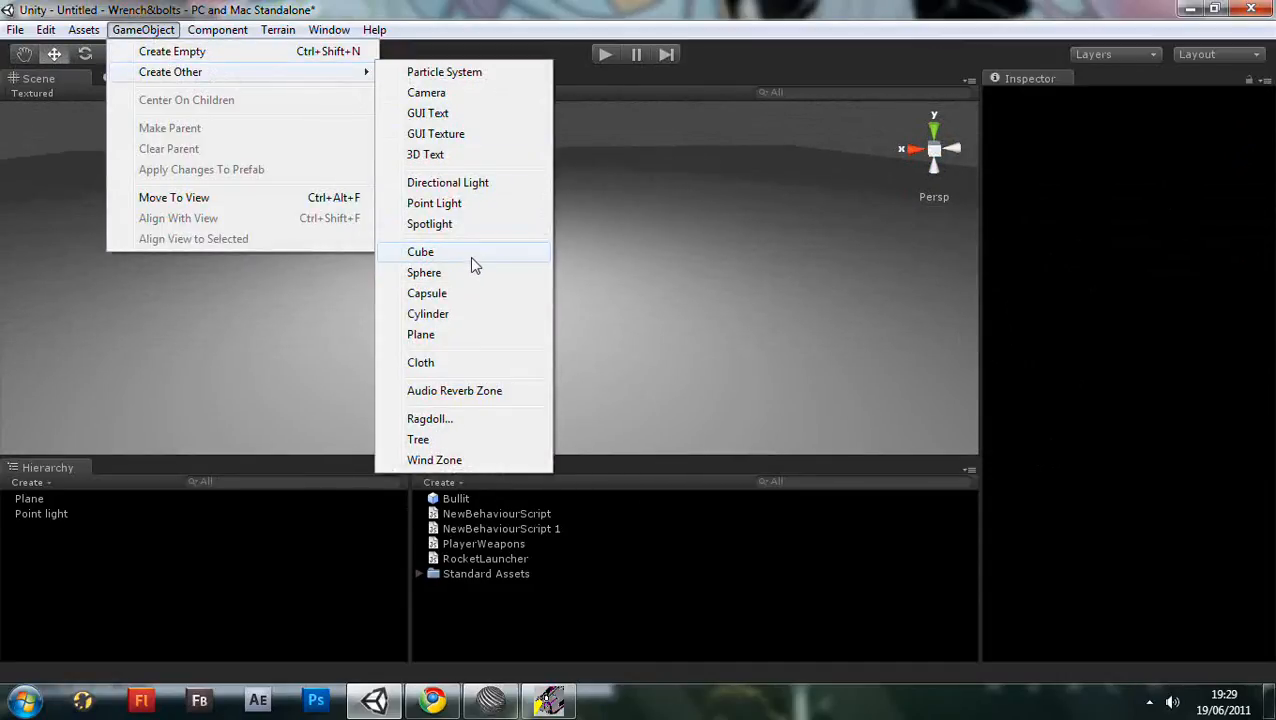
pyautogui.click(424, 272)
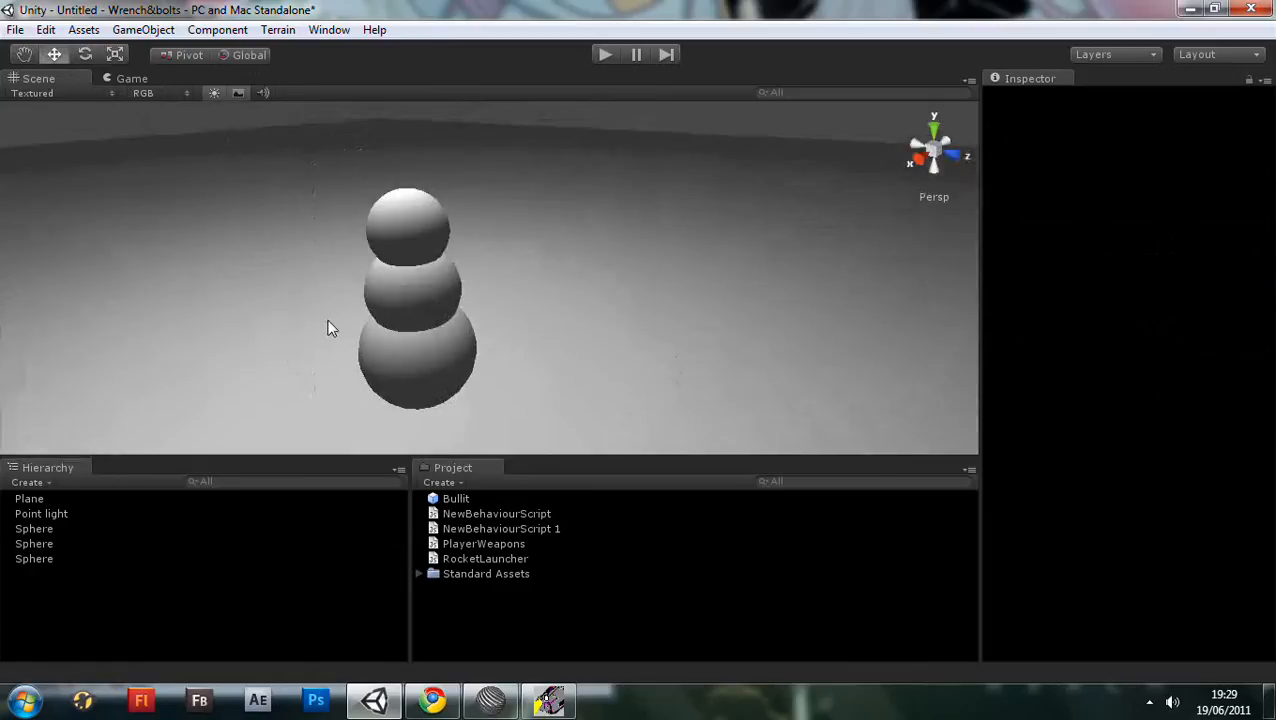
pyautogui.click(34, 558)
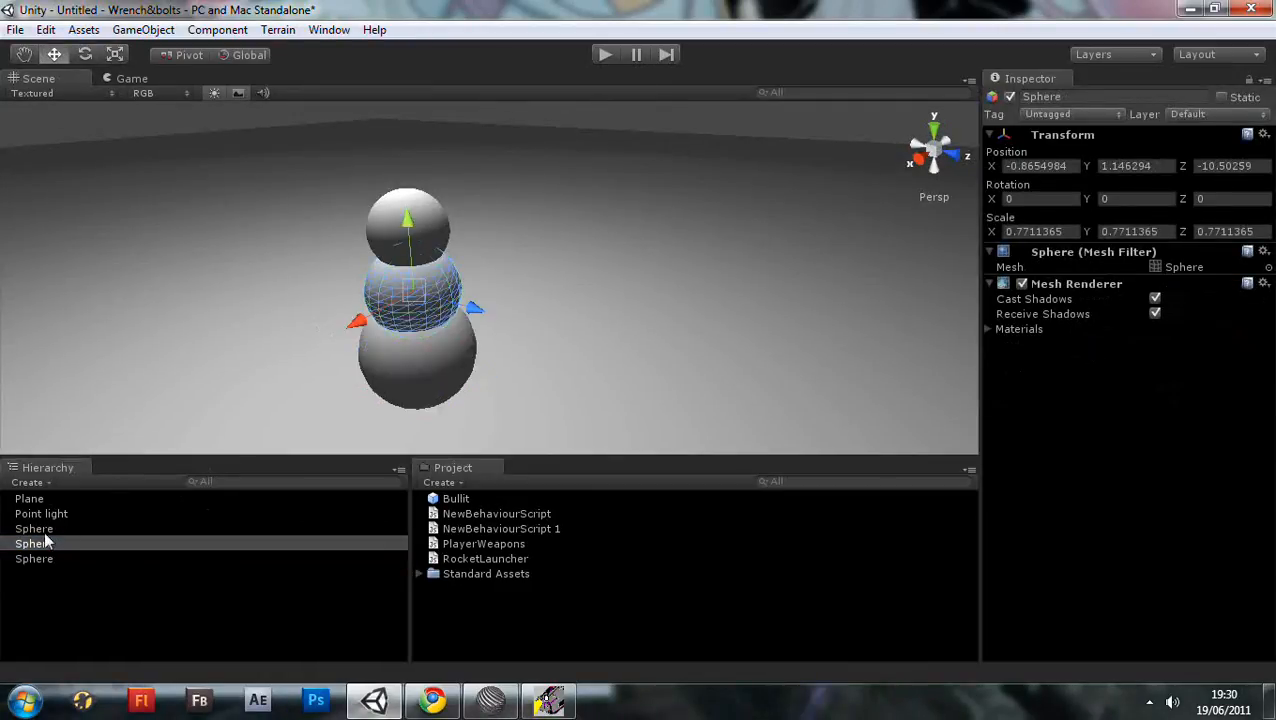
pyautogui.click(1264, 284)
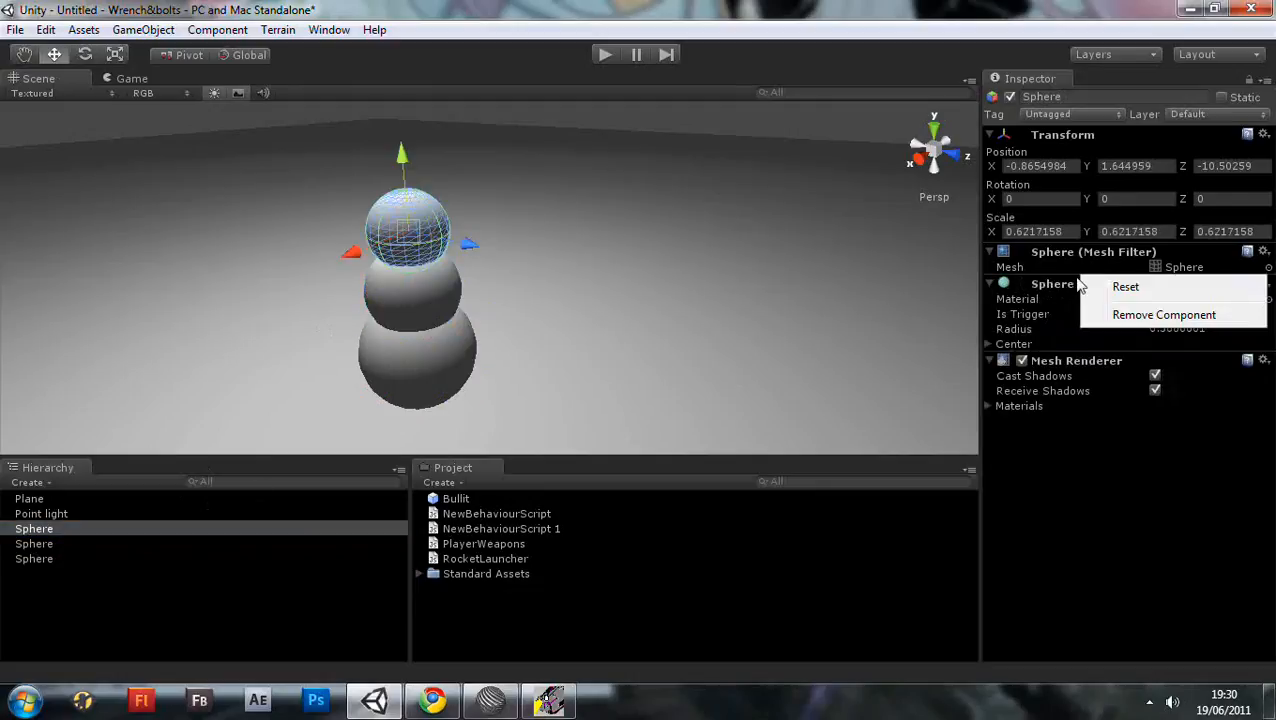
pyautogui.click(1164, 314)
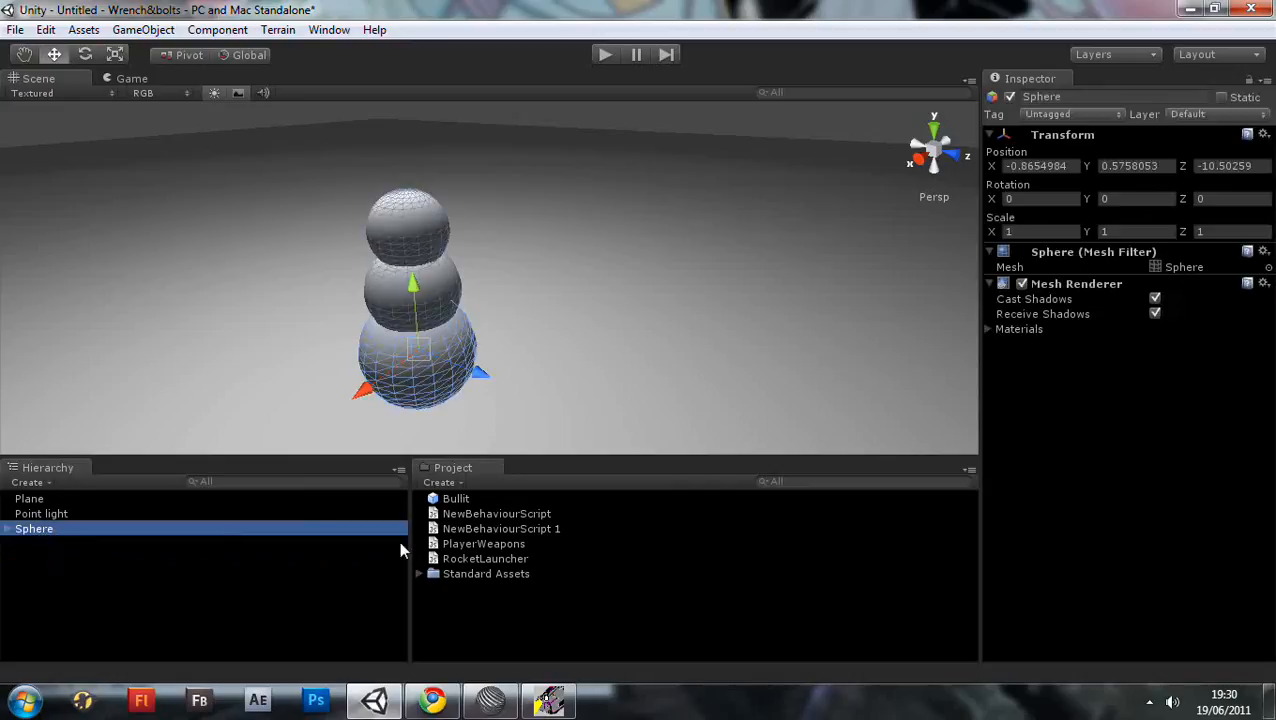
# Show NewBehaviourScript's CharacterController movement code from the Project panel.
pyautogui.click(496, 512)
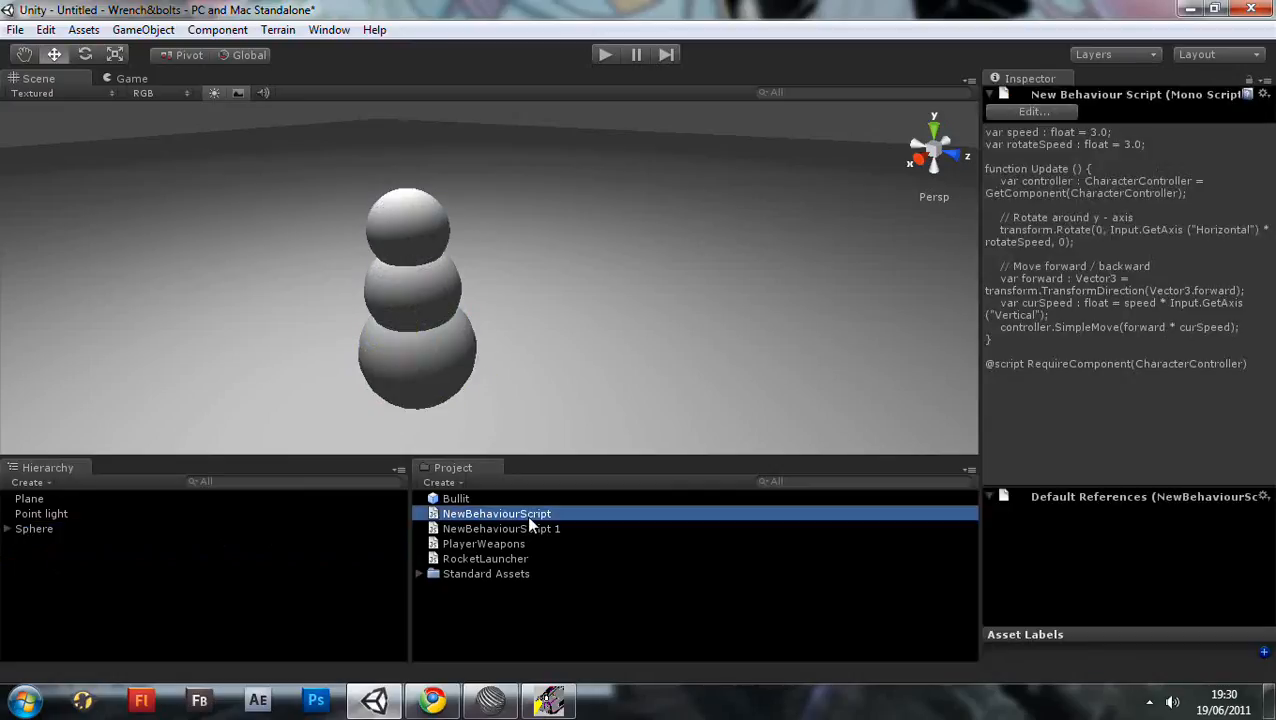
pyautogui.doubleClick(496, 512)
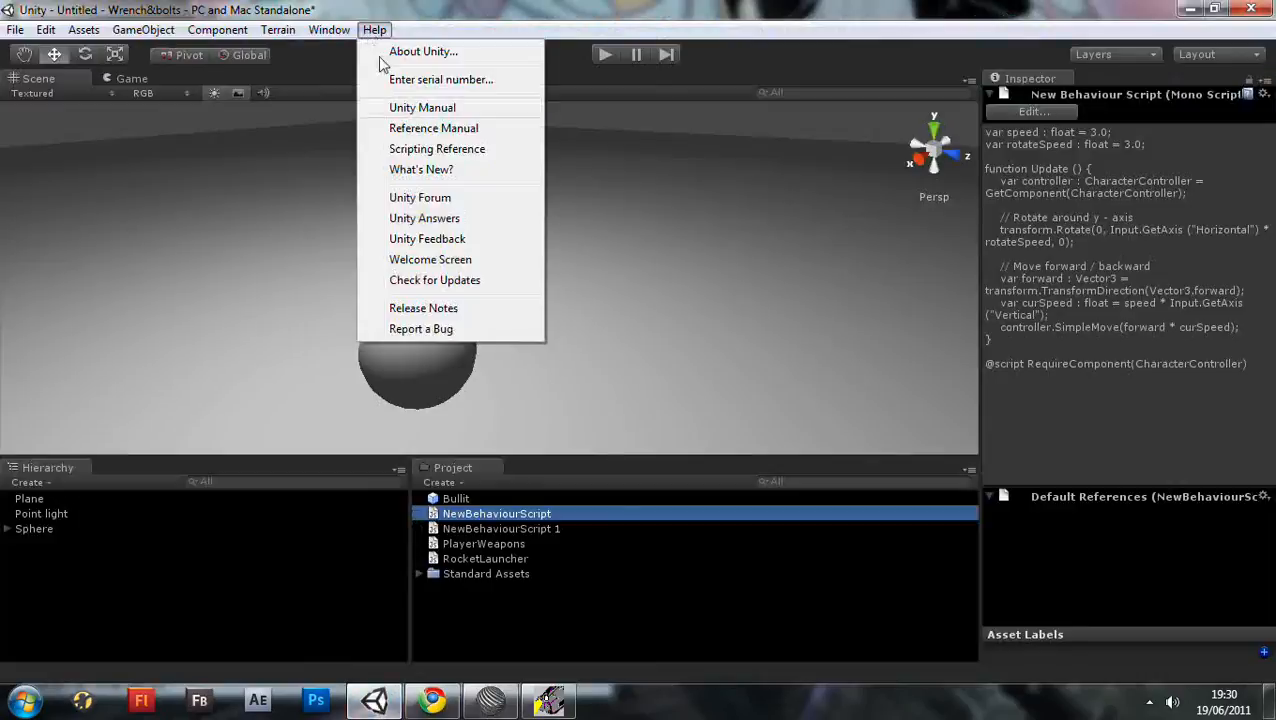
# Look up CharacterController.SimpleMove in the Scripting Reference, then return to Unity.
pyautogui.click(436, 148)
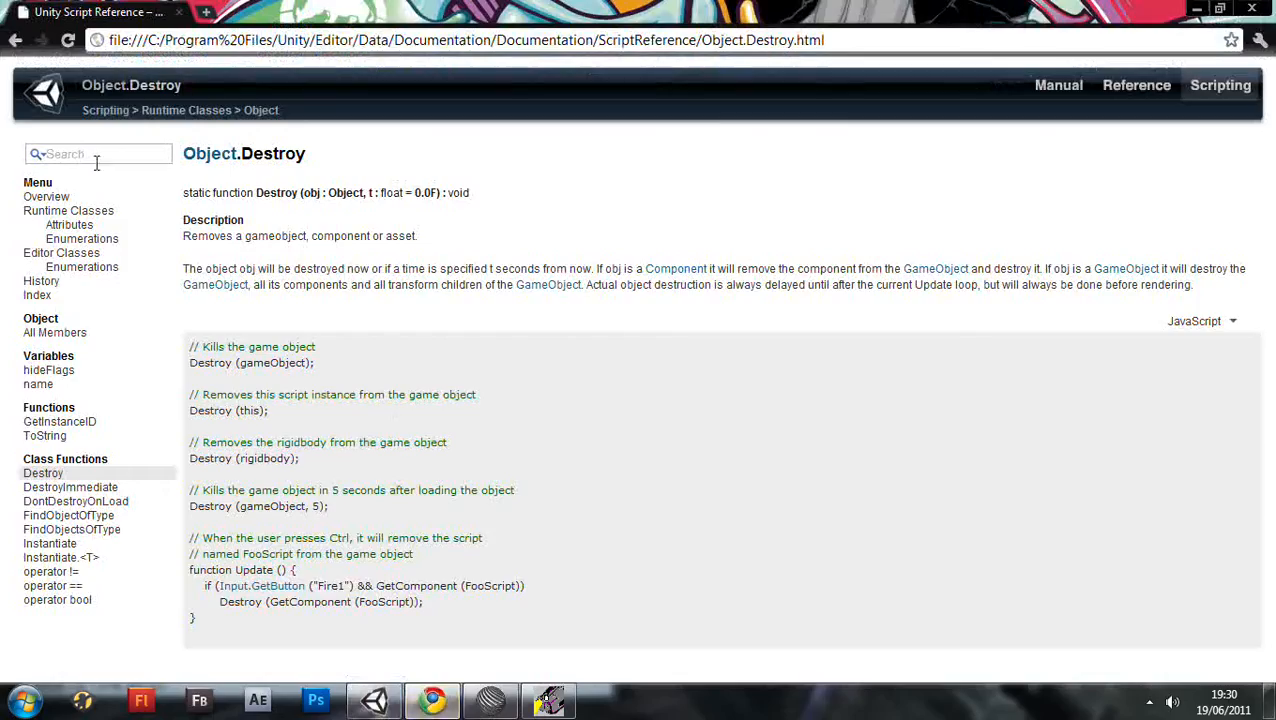
pyautogui.write('Simpl')
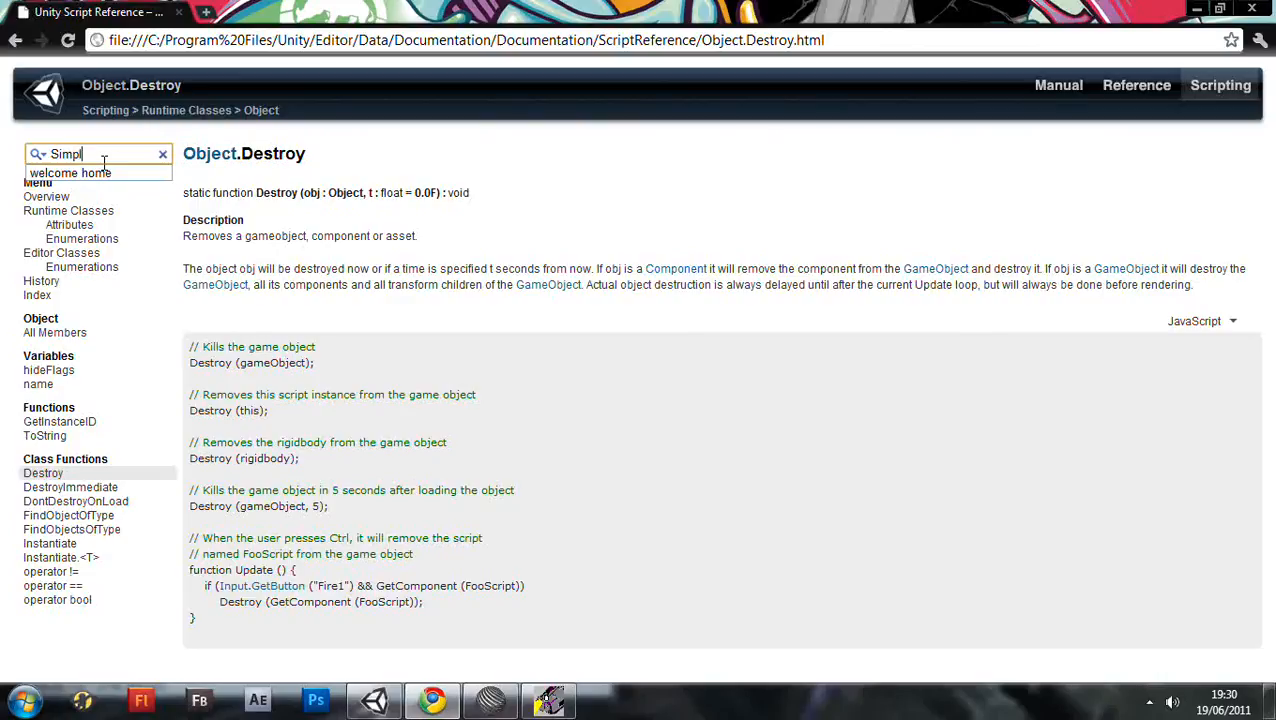
pyautogui.press('Return')
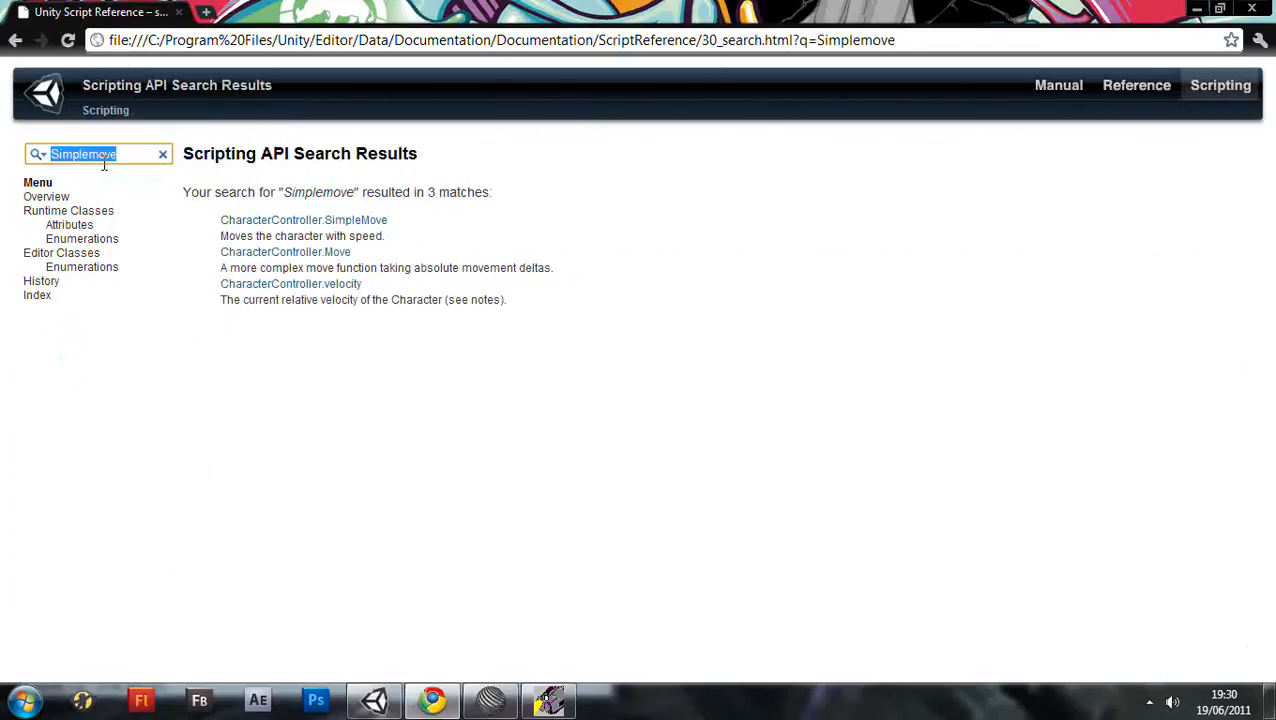
pyautogui.click(304, 220)
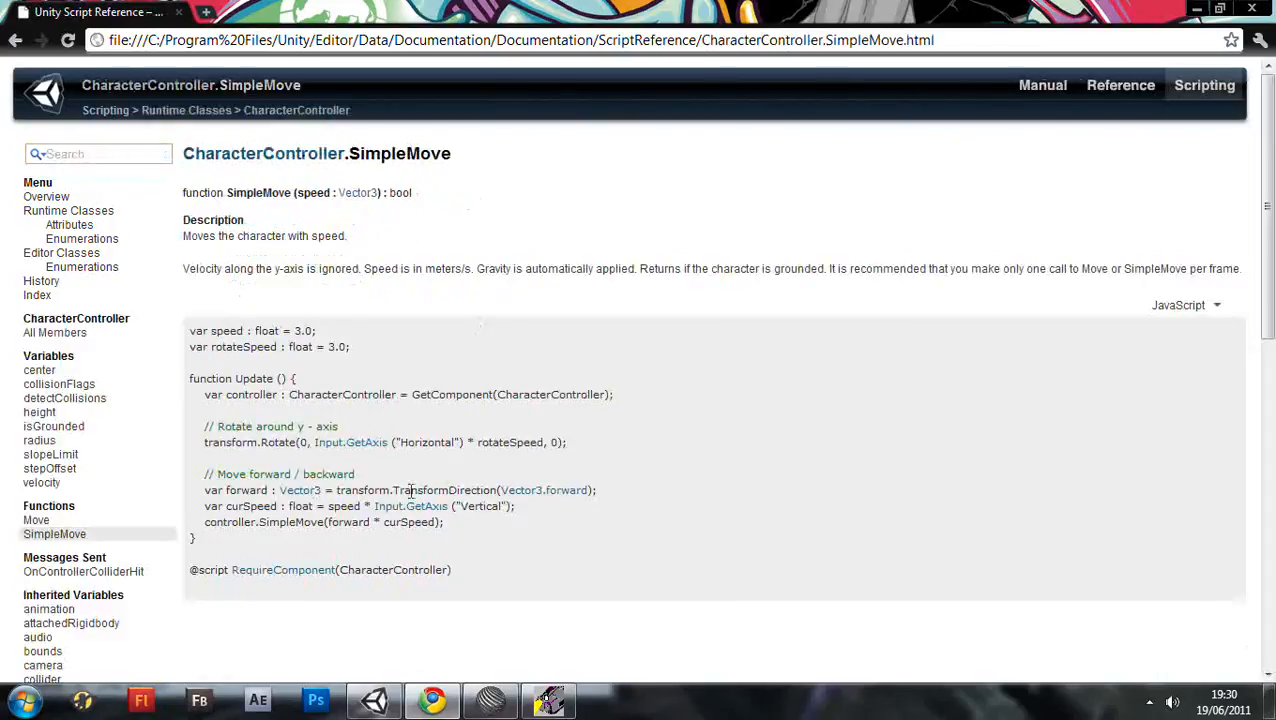
pyautogui.click(372, 700)
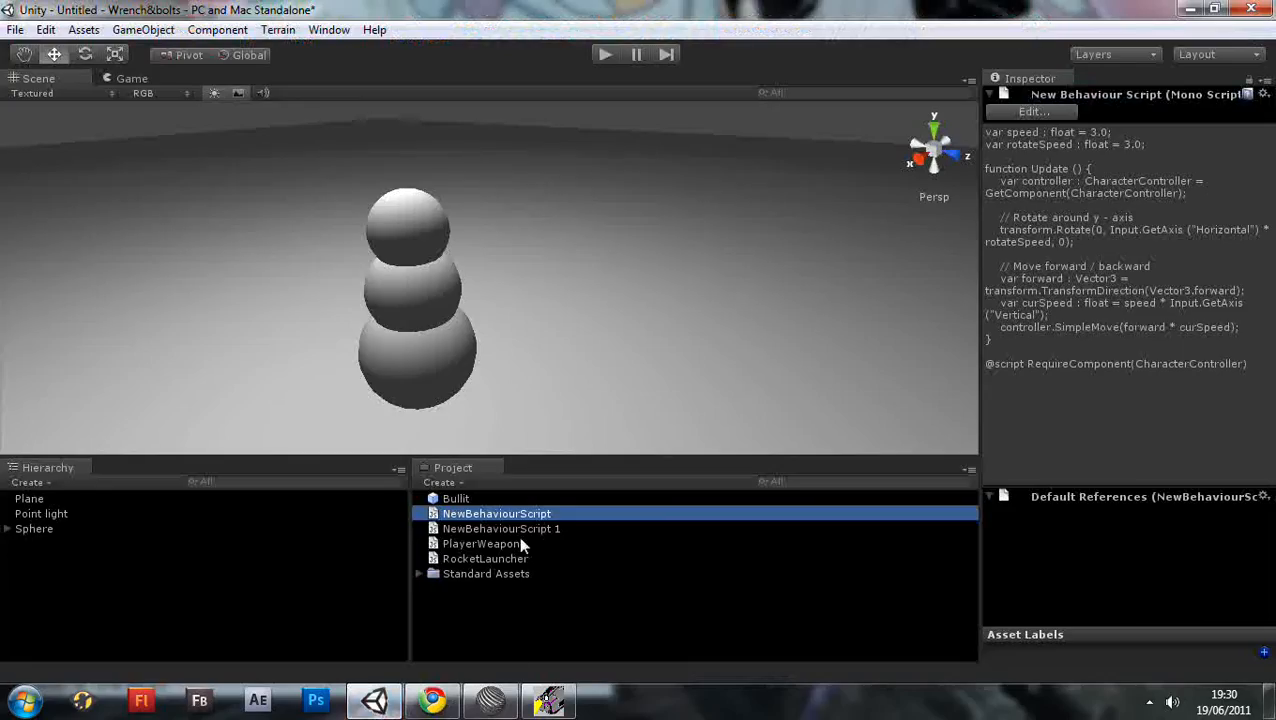
# Bring NewBehaviourScript 1 up in UniSciTE to write its 5-second Destroy Update function.
pyautogui.doubleClick(502, 528)
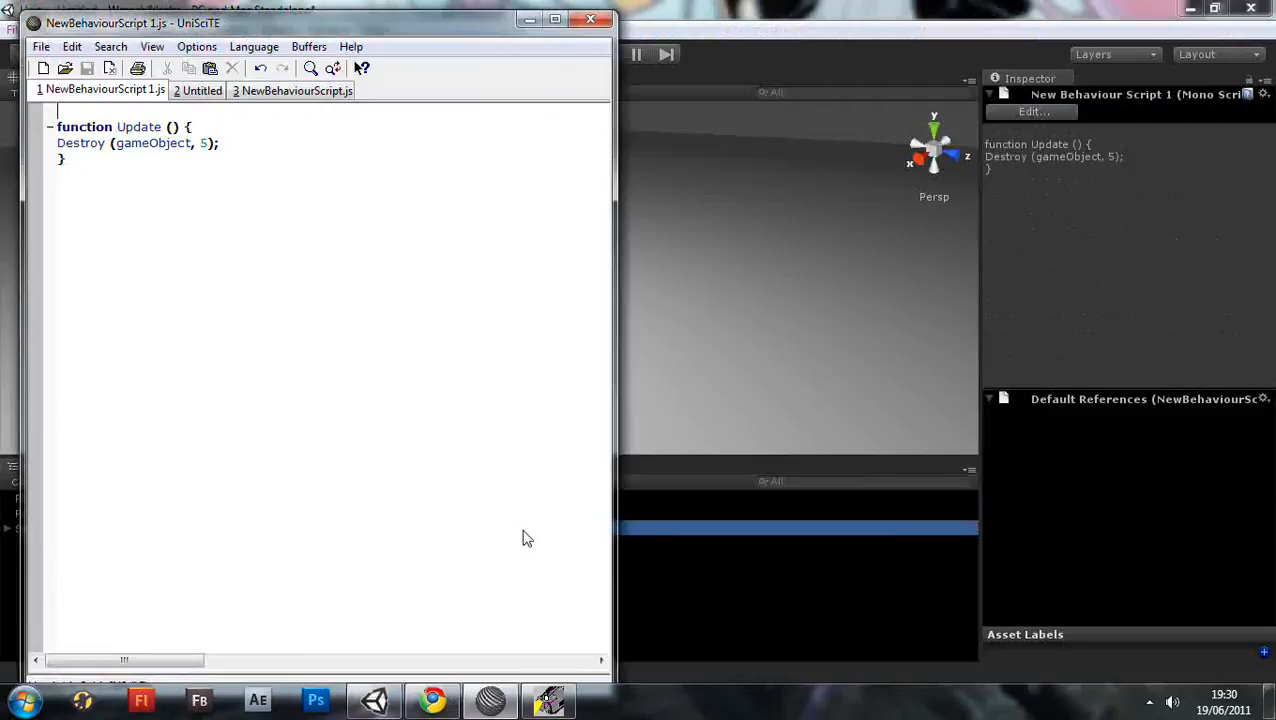
pyautogui.moveTo(128, 180)
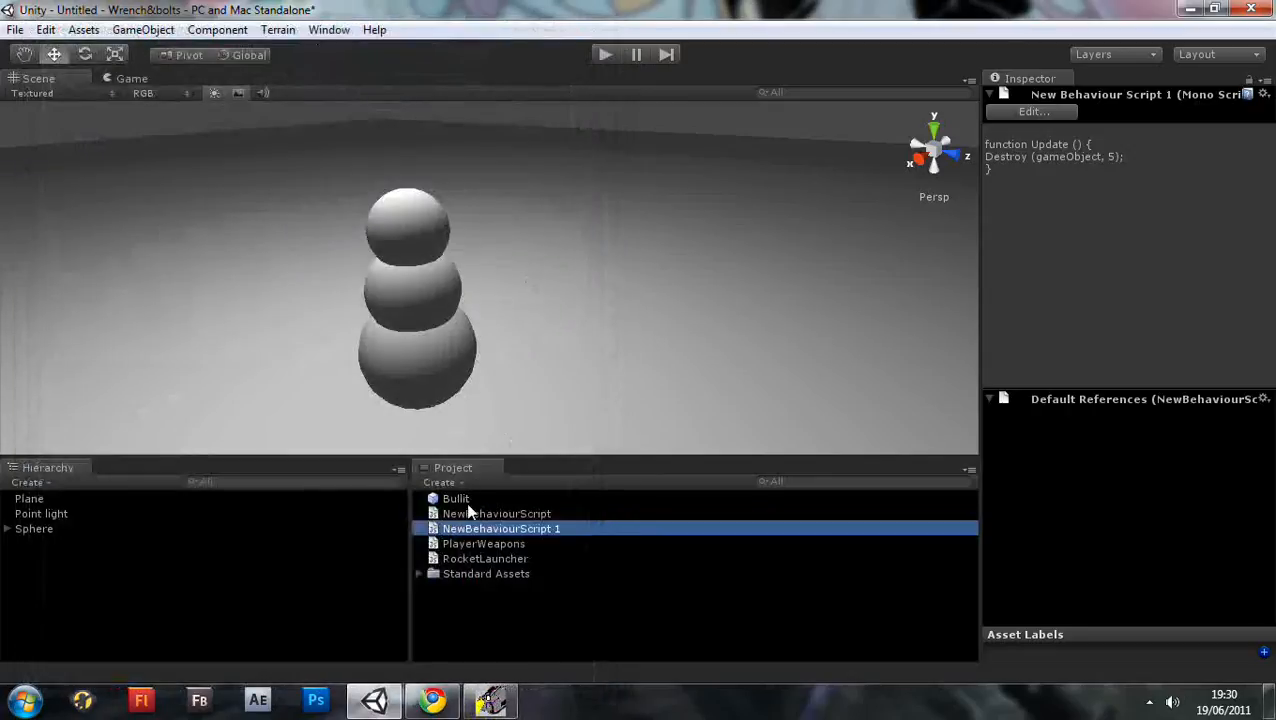
# Delete the Bullet asset from the project and rename the top sphere object to Snowman.
pyautogui.click(456, 498)
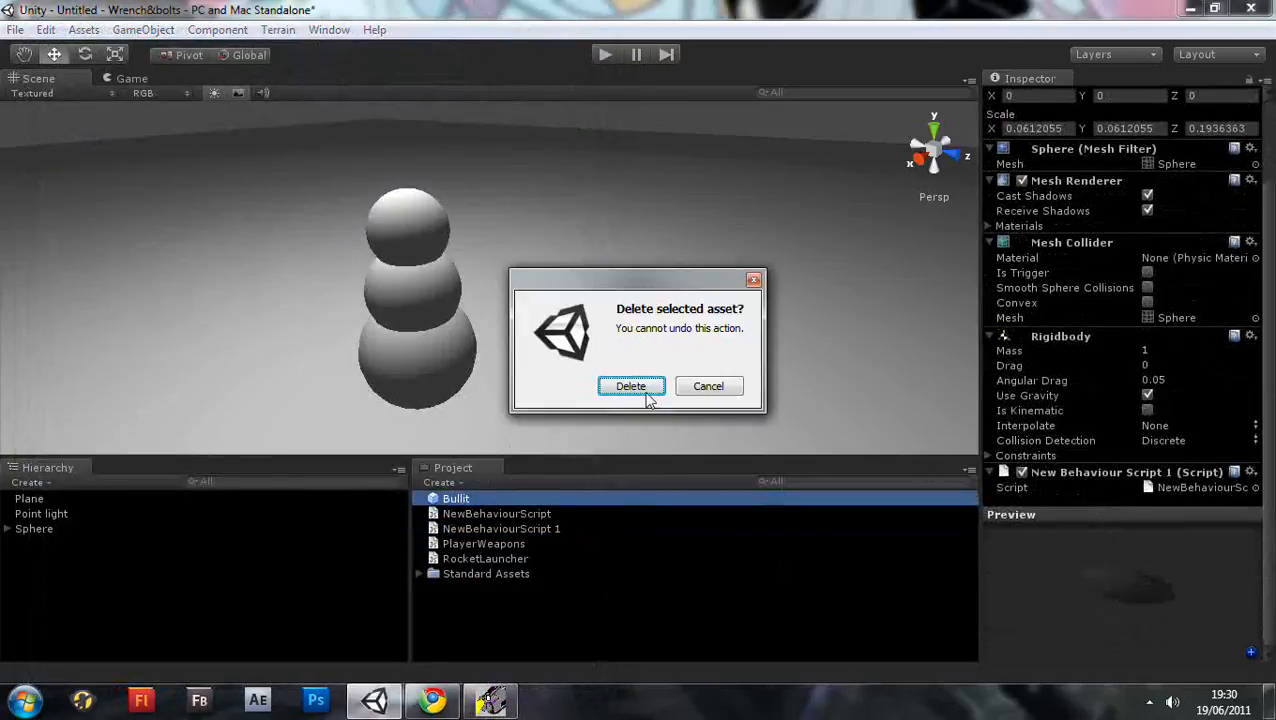
pyautogui.click(632, 386)
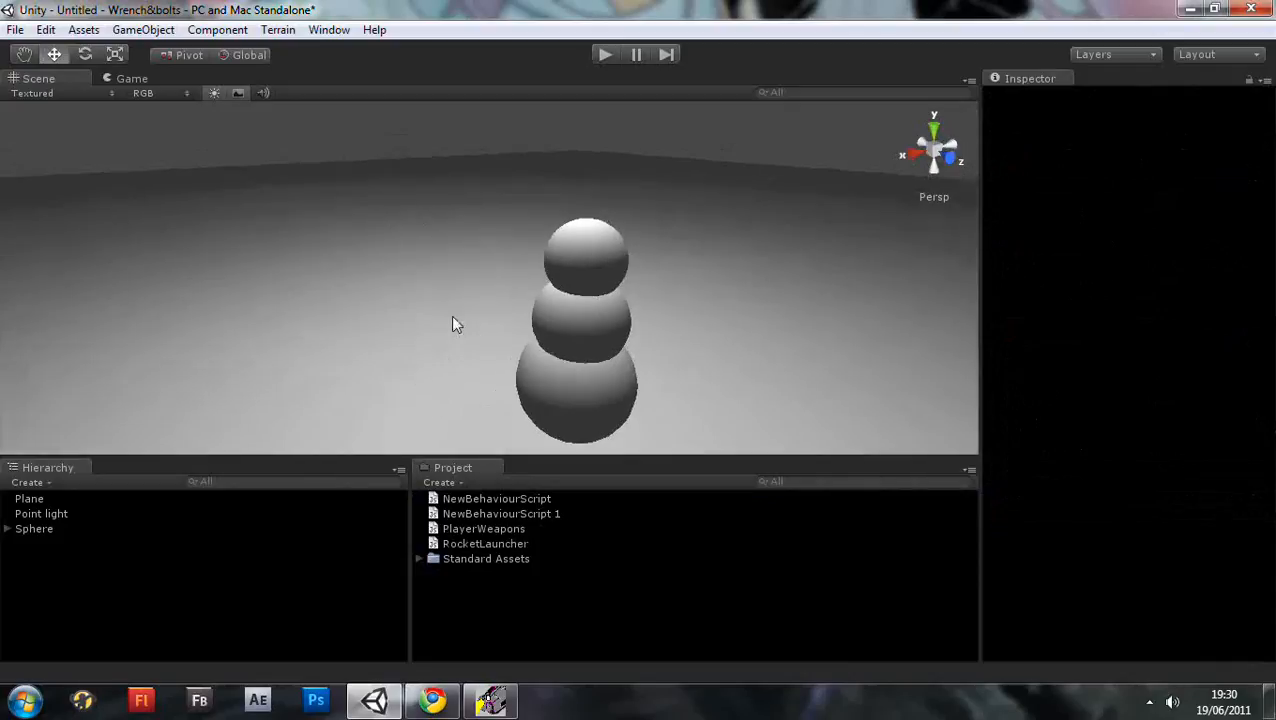
pyautogui.click(496, 498)
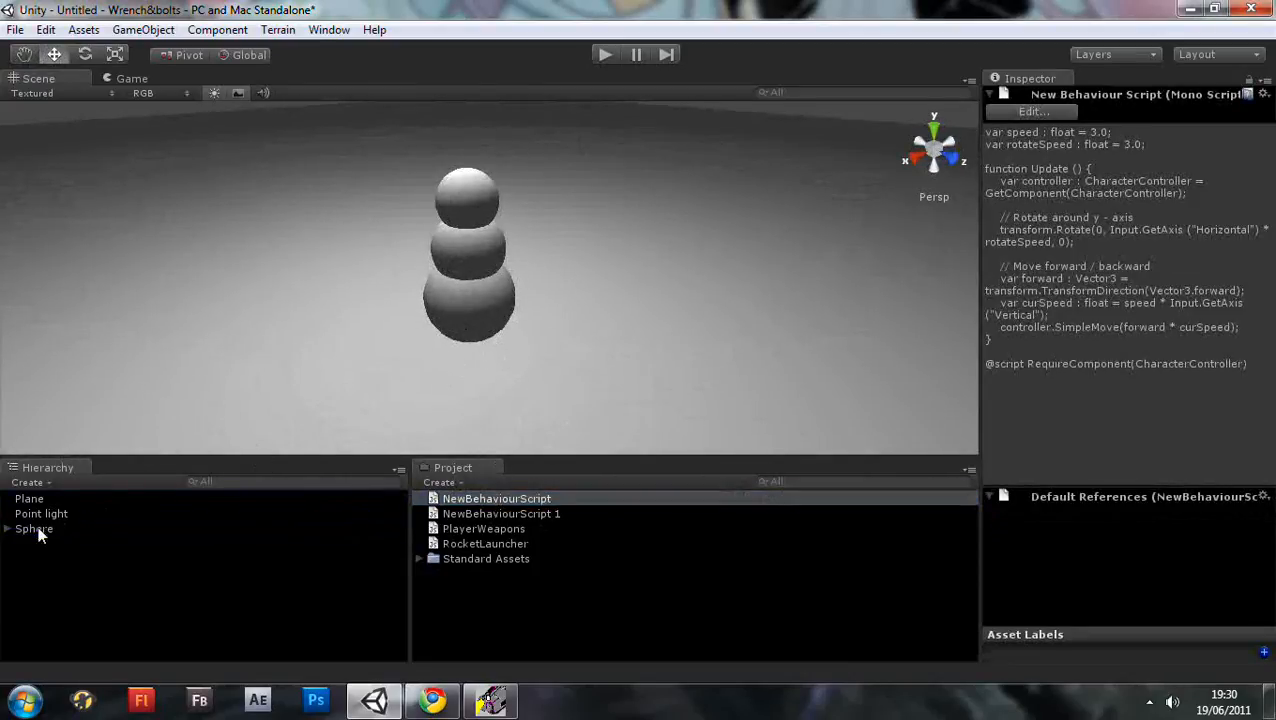
pyautogui.click(34, 528)
pyautogui.write('Snowman')
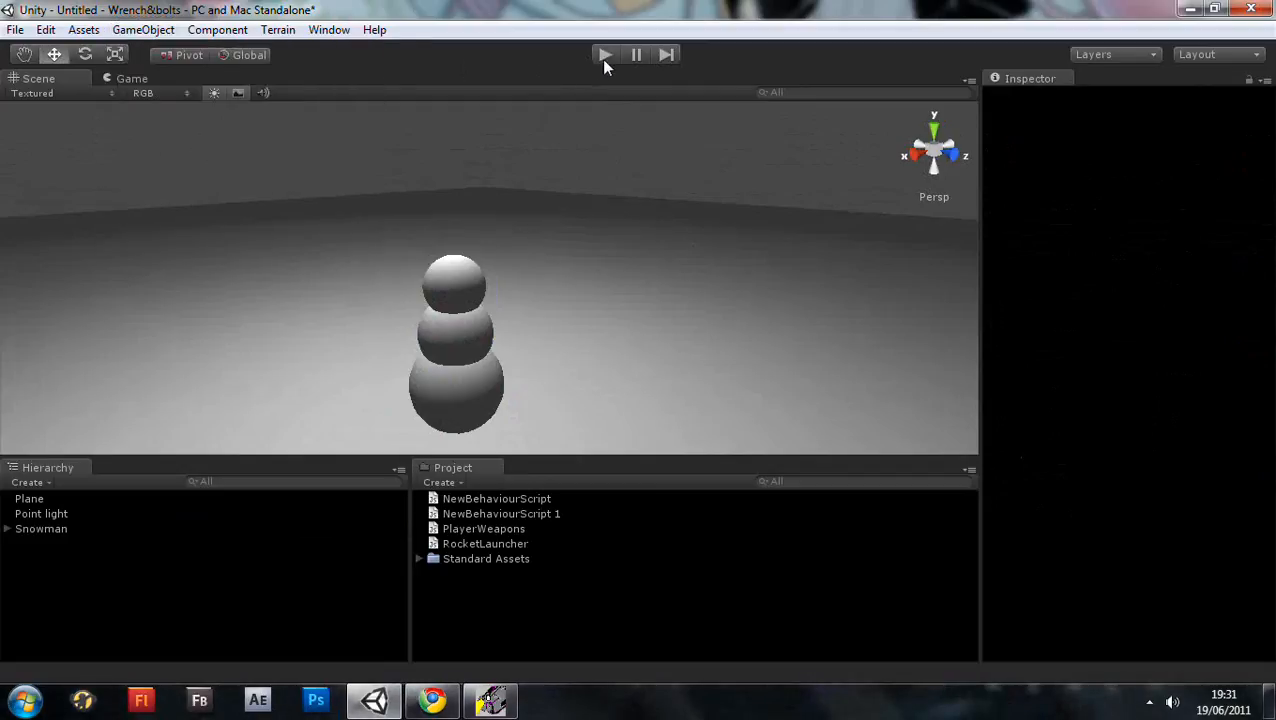
pyautogui.click(604, 54)
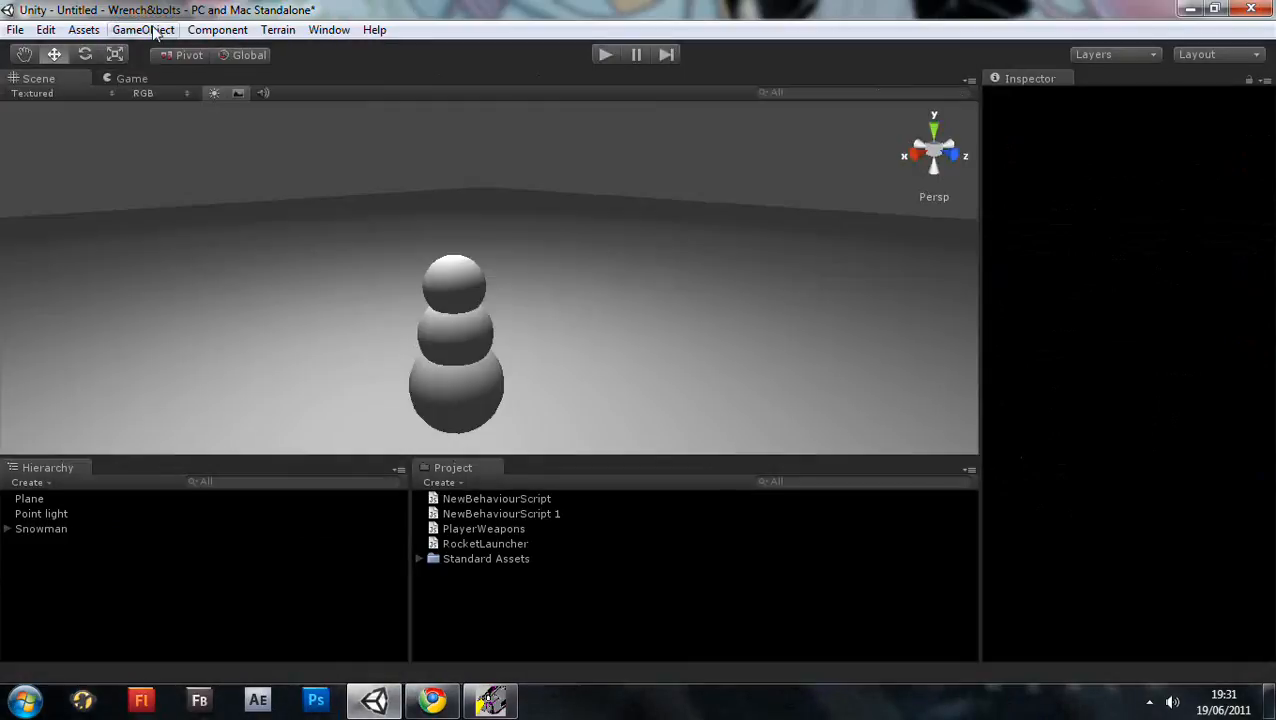
# Place a new camera beside the snowman under Snowman and run the game from its view.
pyautogui.click(36, 498)
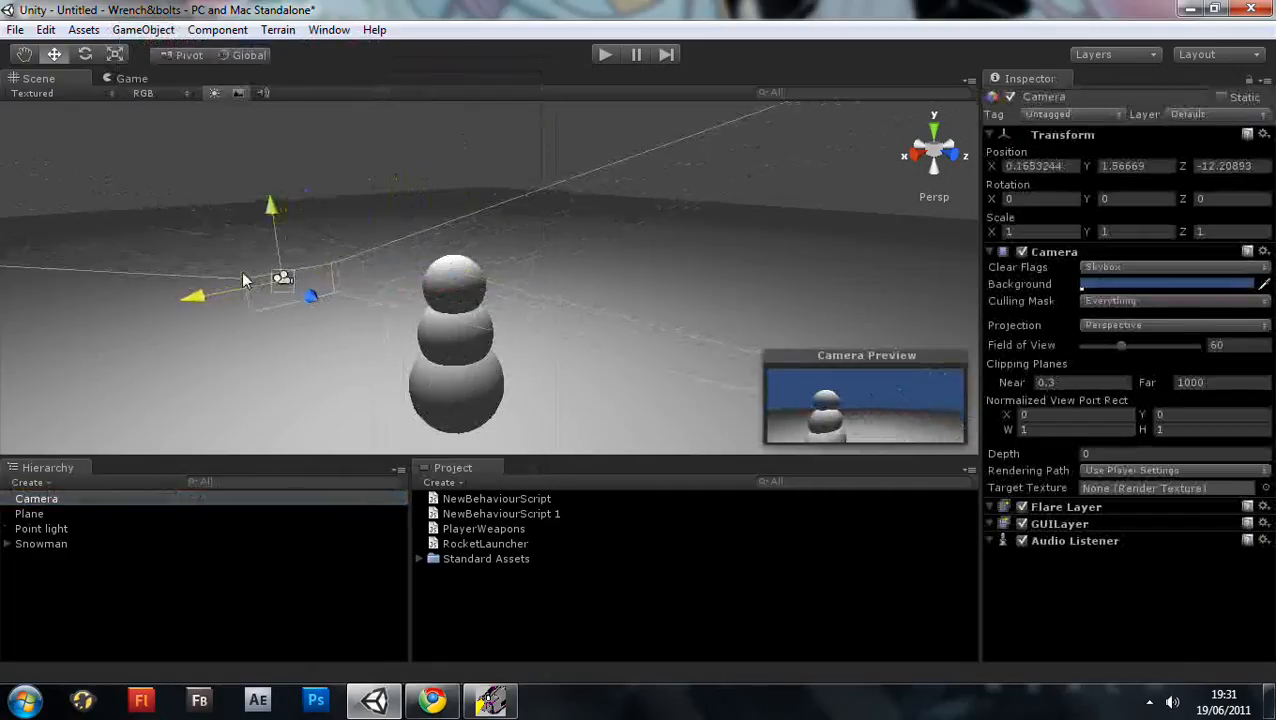
pyautogui.moveTo(248, 280); pyautogui.dragTo(332, 308)
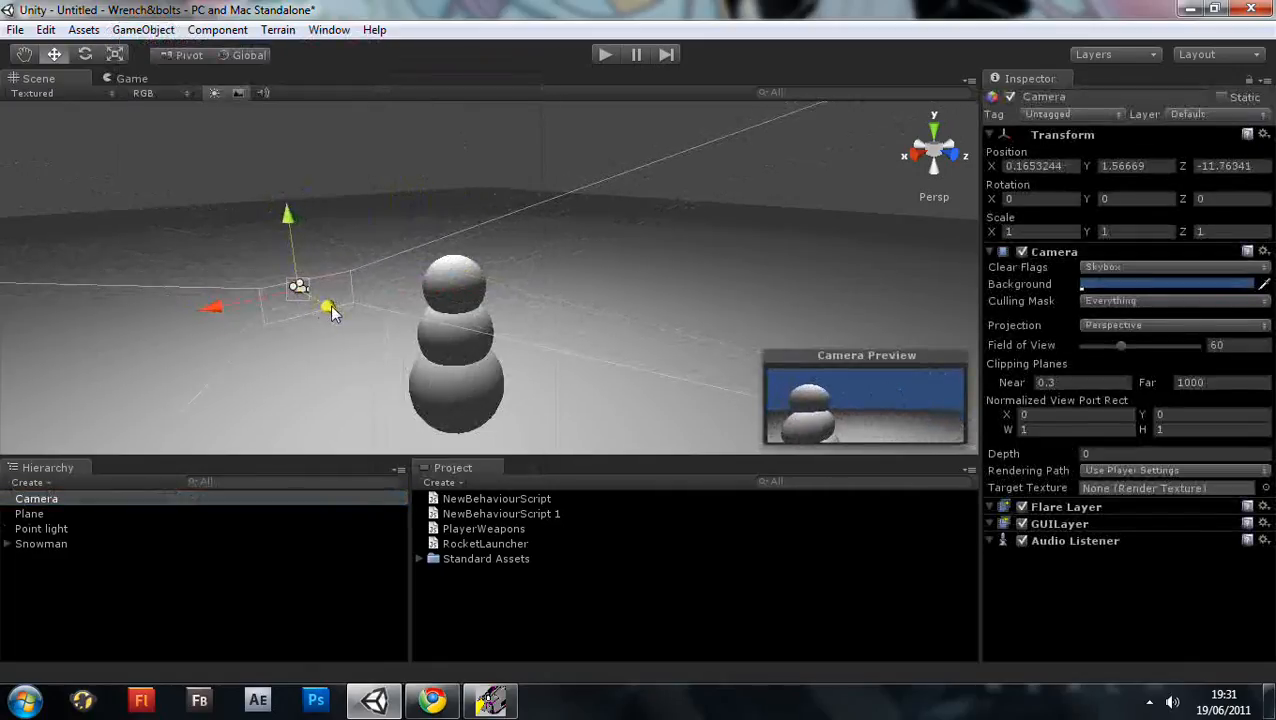
pyautogui.moveTo(332, 310); pyautogui.dragTo(310, 262)
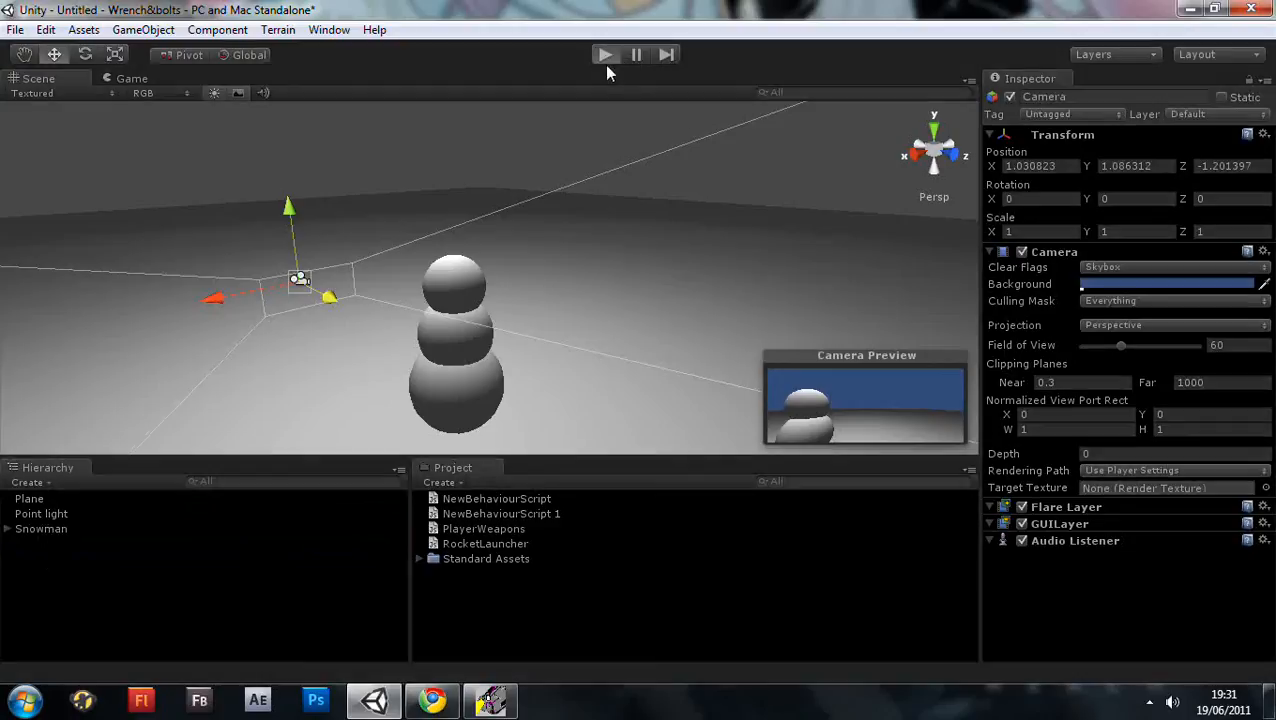
pyautogui.click(604, 54)
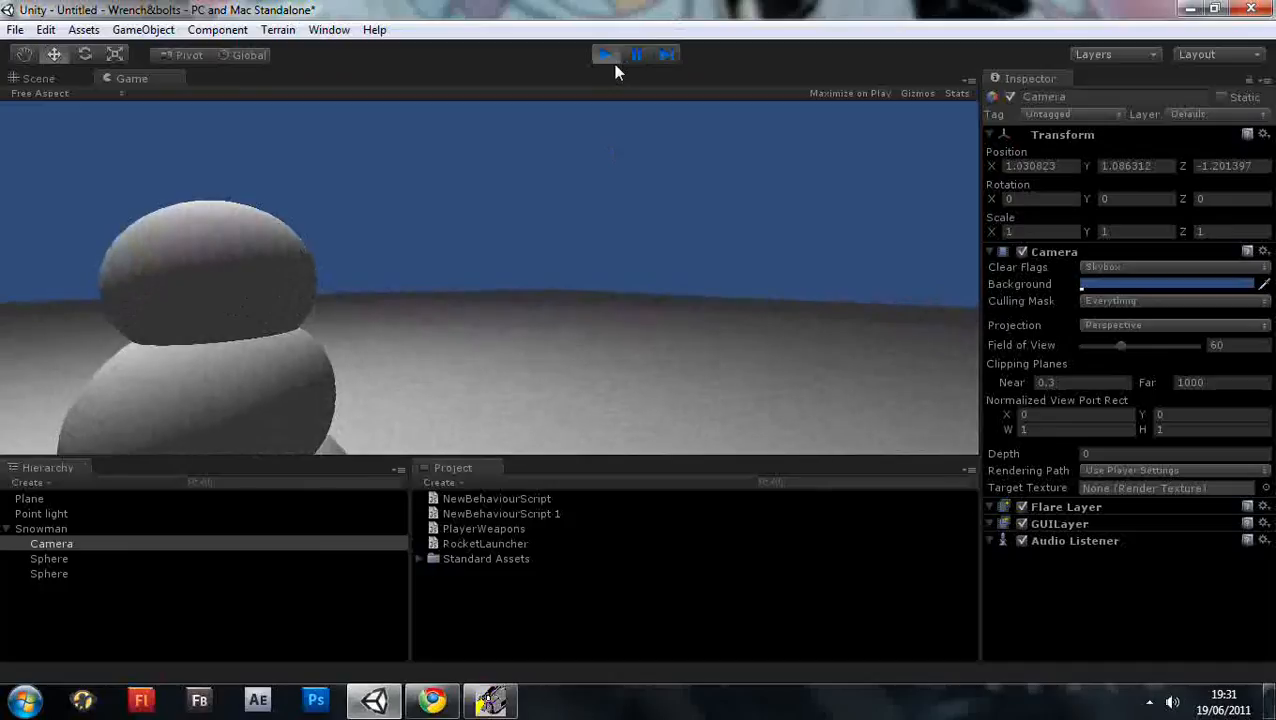
# Stop Play mode, returning to scene editing with the camera under Snowman.
pyautogui.click(604, 54)
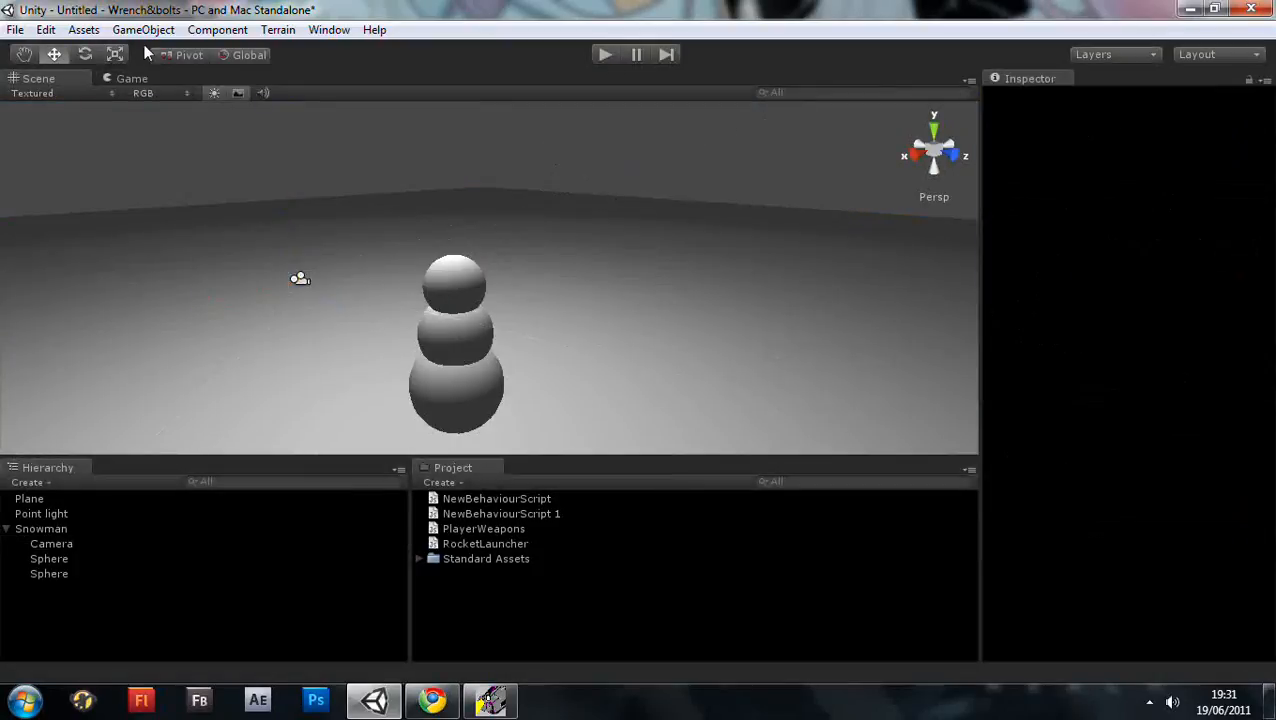
# Add a cube and stretch it into a long flat bar across the snowman's middle.
pyautogui.click(144, 30)
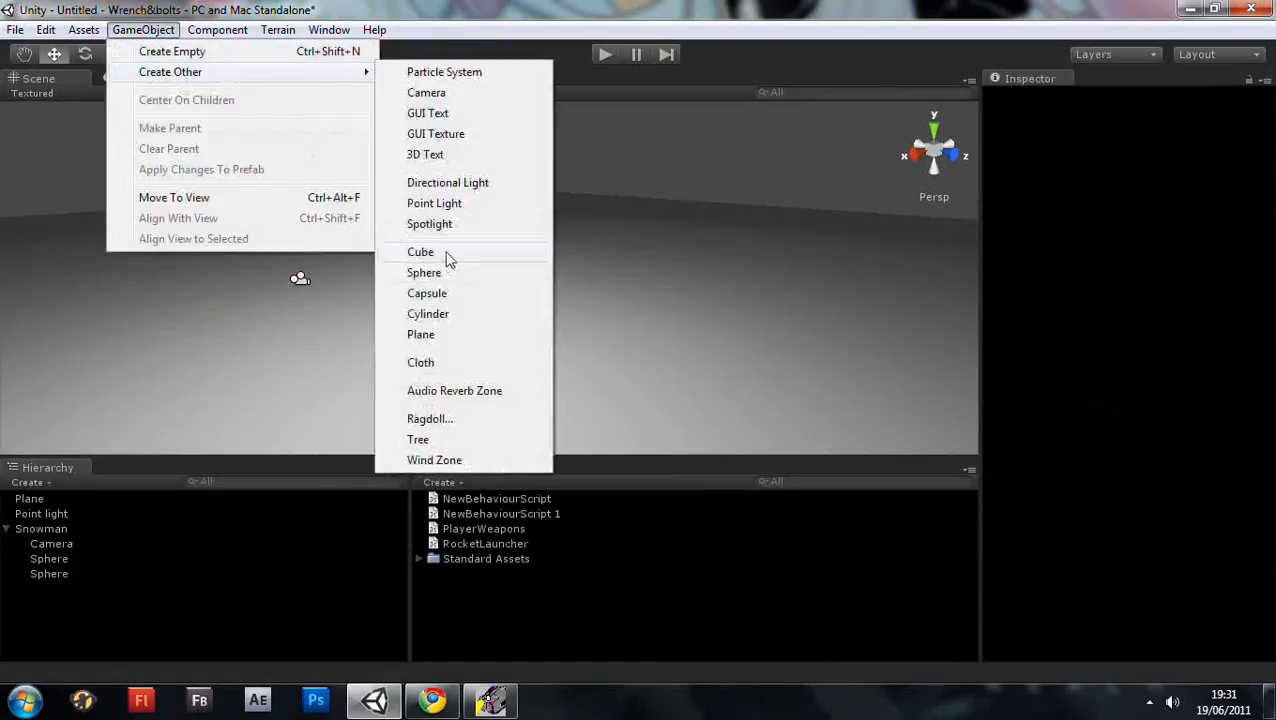
pyautogui.click(420, 252)
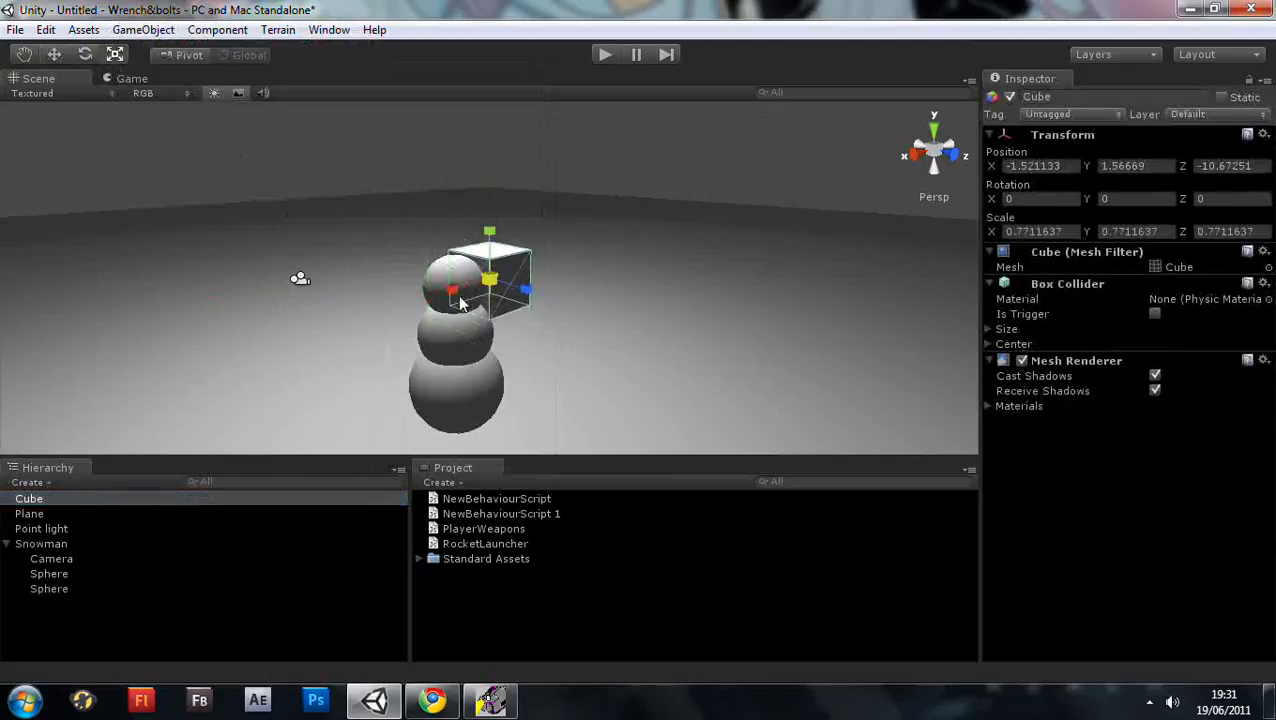
pyautogui.moveTo(524, 290); pyautogui.dragTo(710, 352)
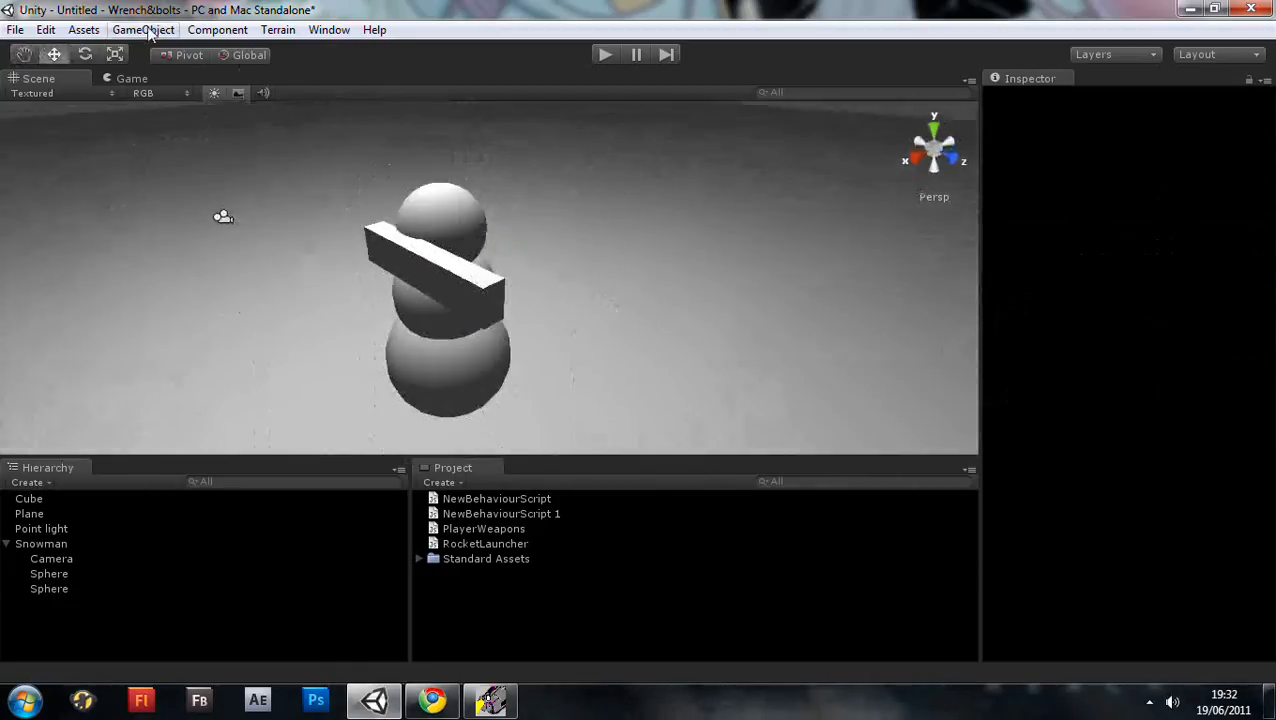
# Nest the bar cube as Gun inside an empty PlayerWeapons object under Snowman.
pyautogui.click(28, 498)
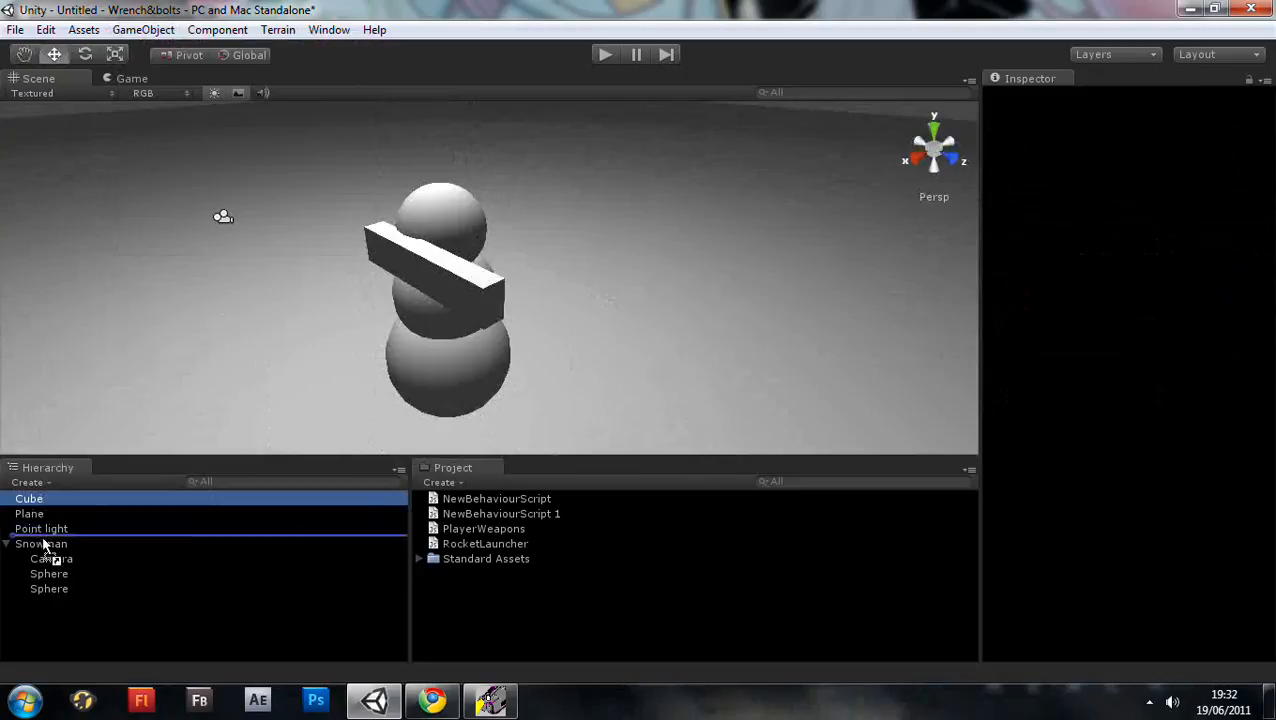
pyautogui.click(44, 558)
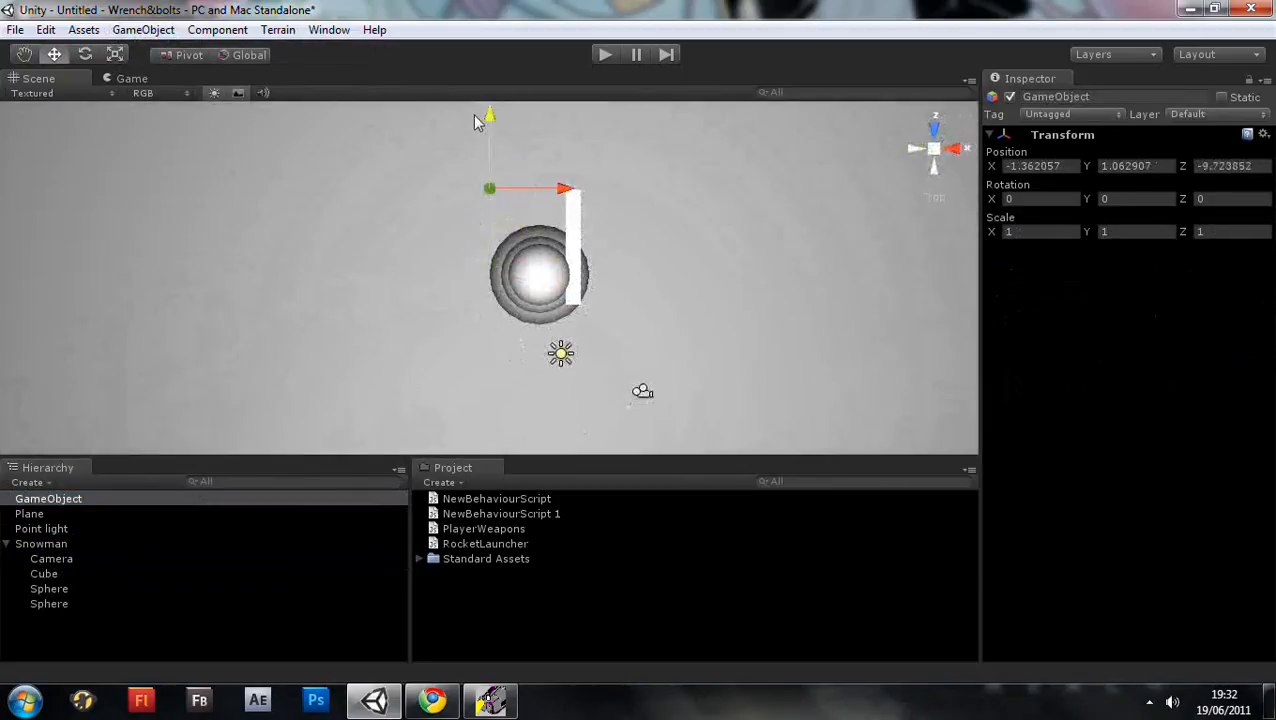
pyautogui.moveTo(490, 188); pyautogui.dragTo(572, 174)
pyautogui.write('PlayerWe')
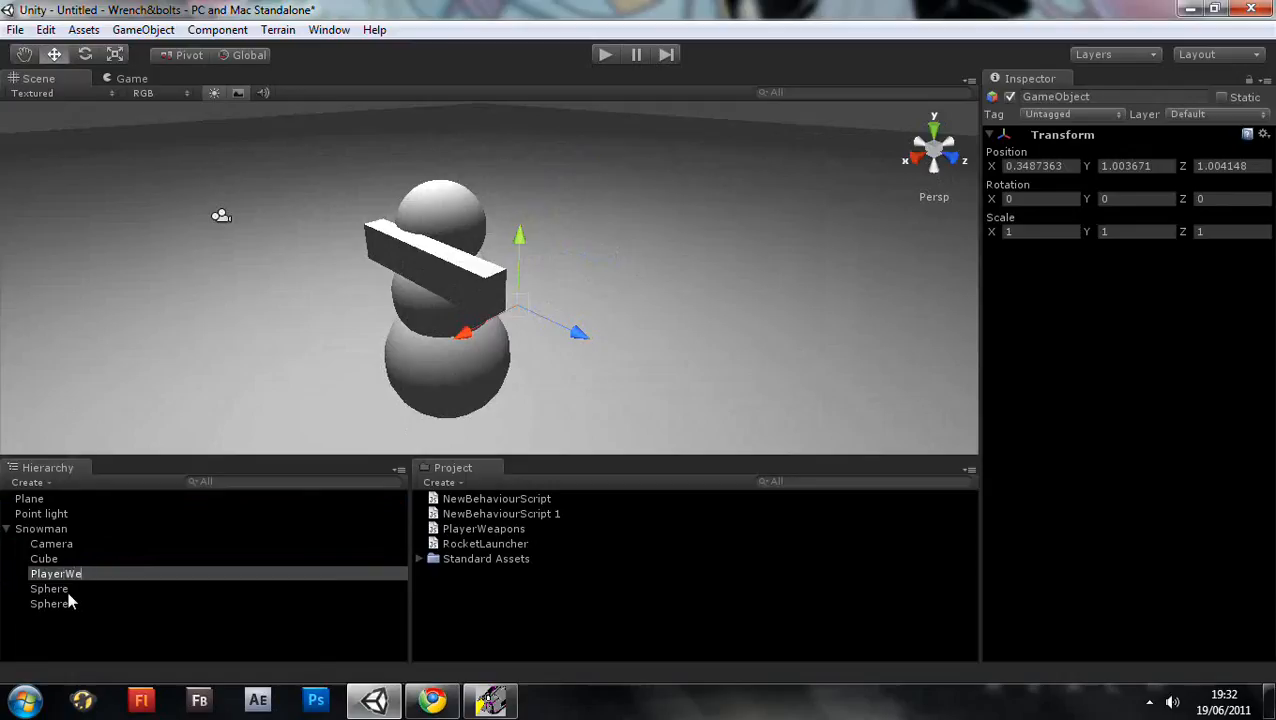
pyautogui.click(74, 572)
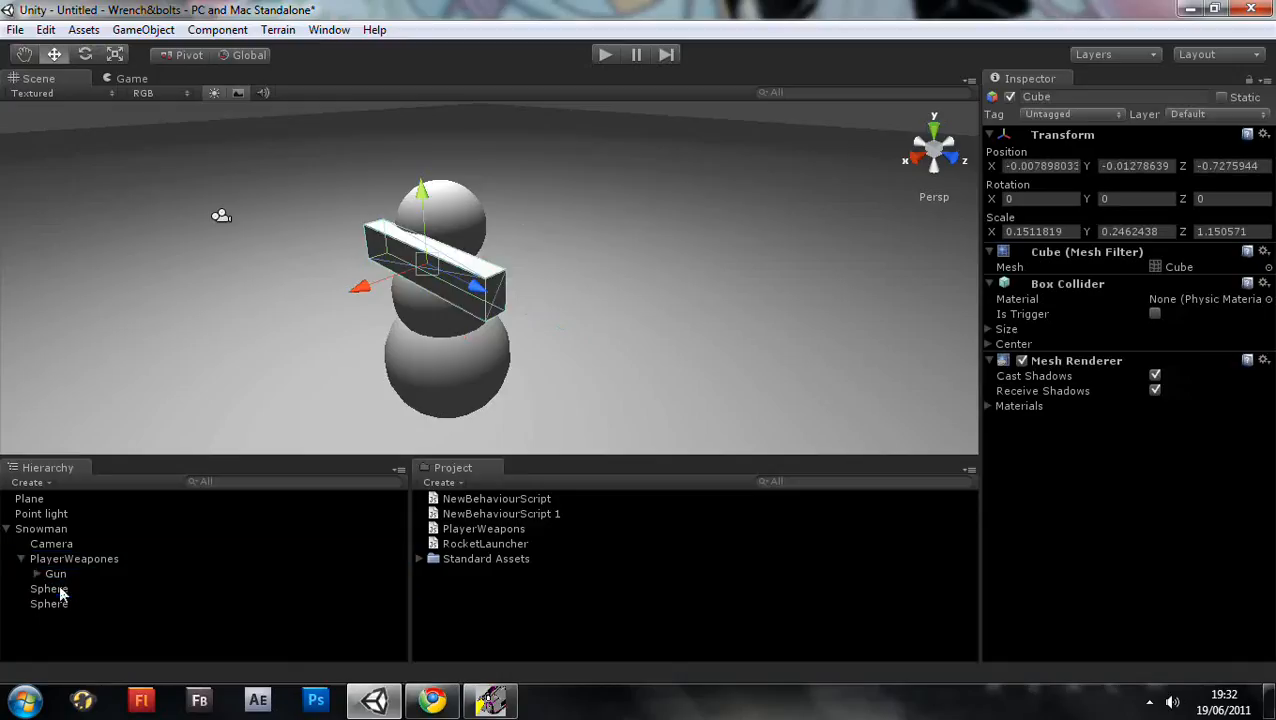
# Review PlayerWeapons' Player Weapons script and Gun's Rocket Launcher script in the Inspector.
pyautogui.click(74, 558)
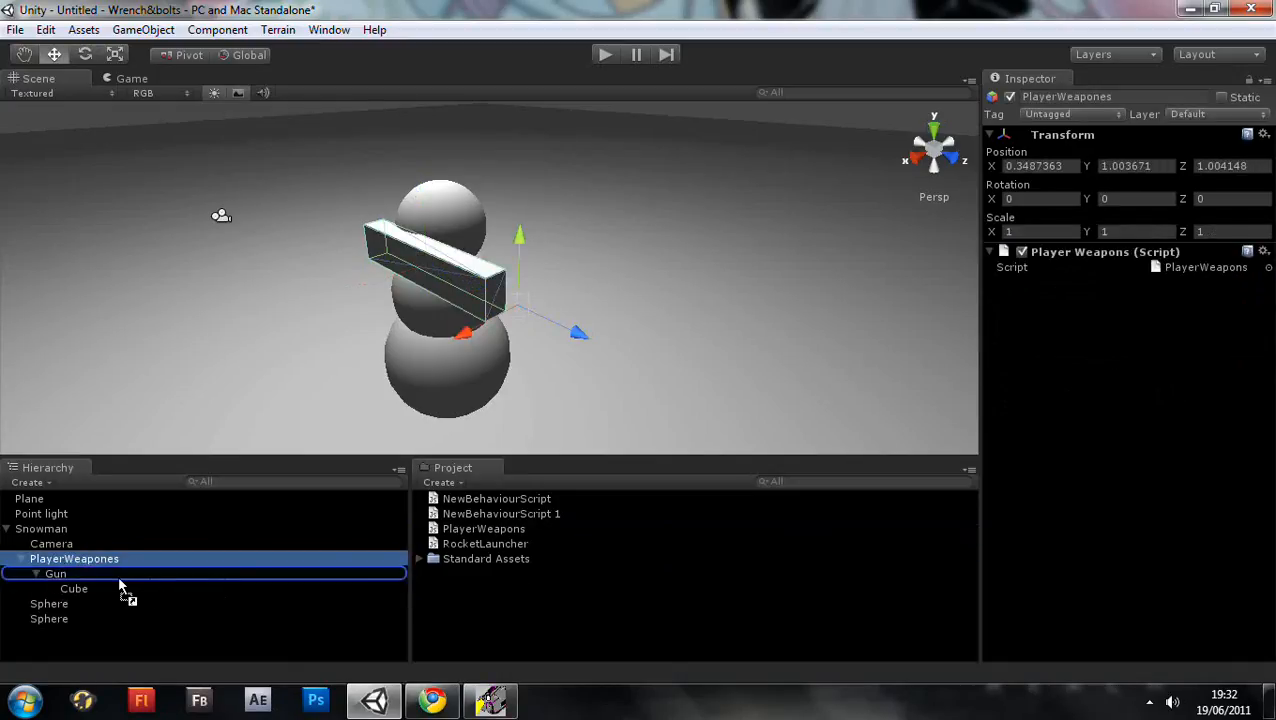
pyautogui.click(56, 572)
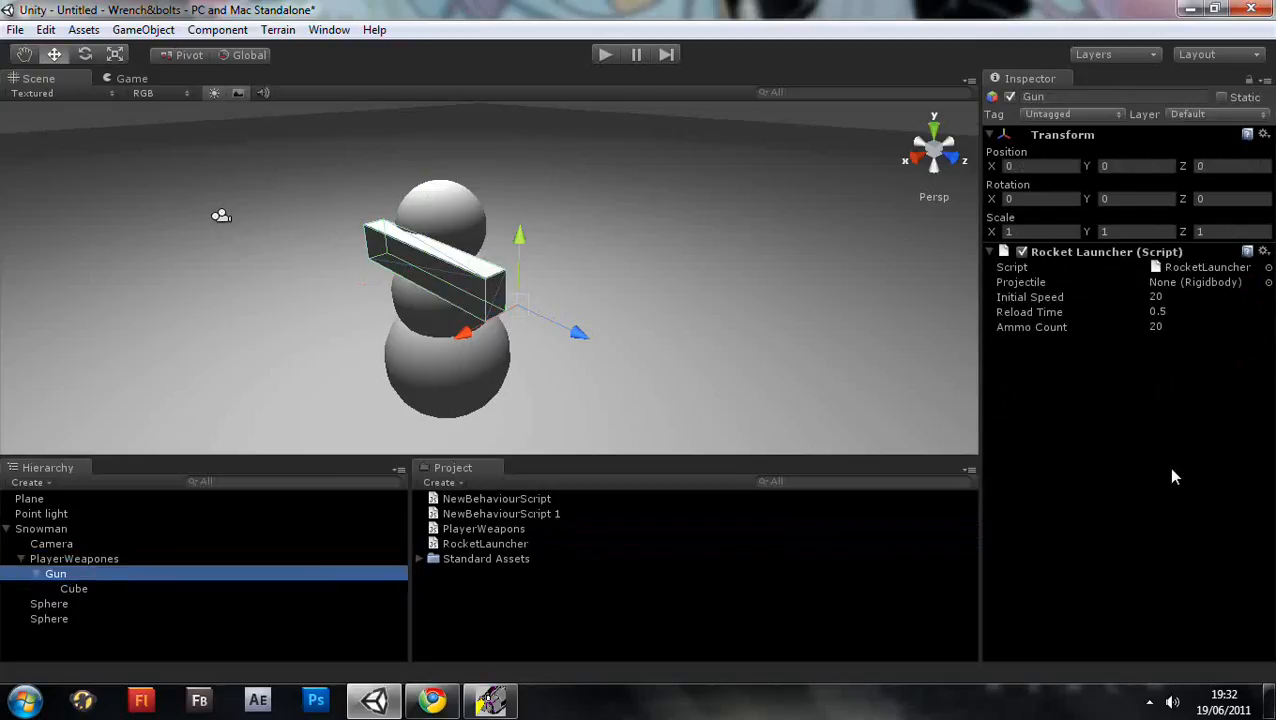
pyautogui.moveTo(750, 390)
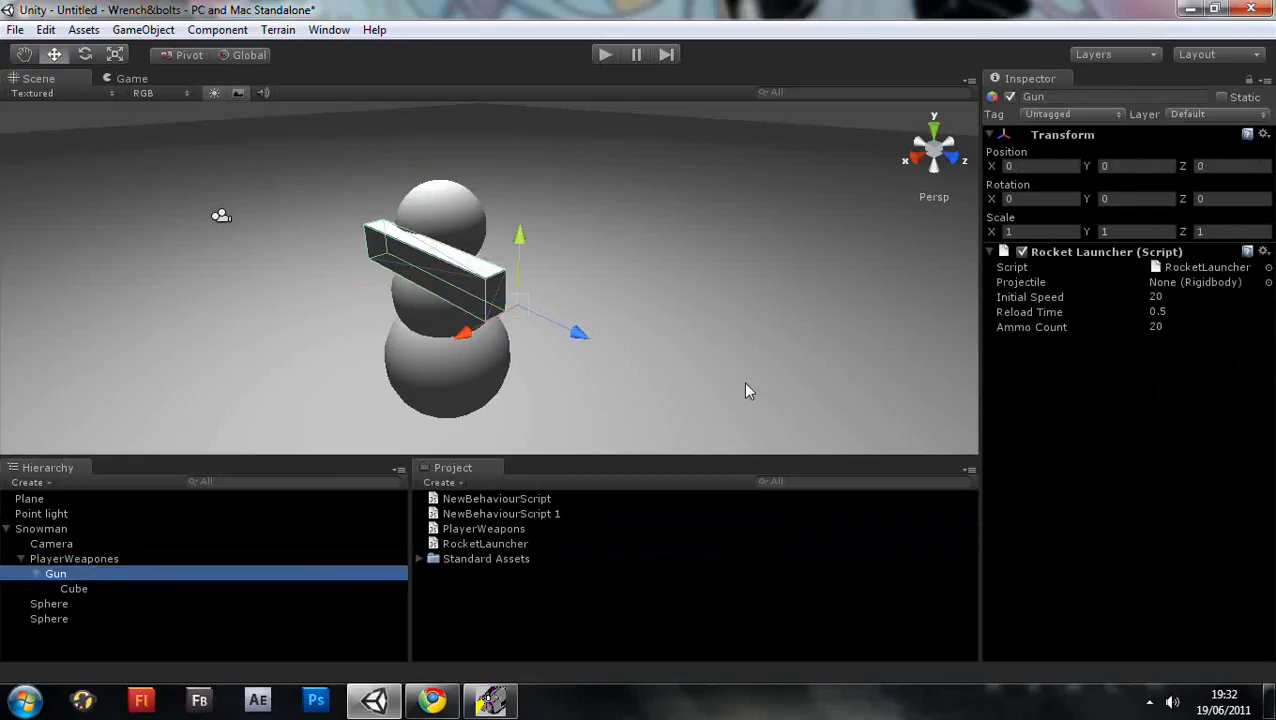
pyautogui.moveTo(976, 318)
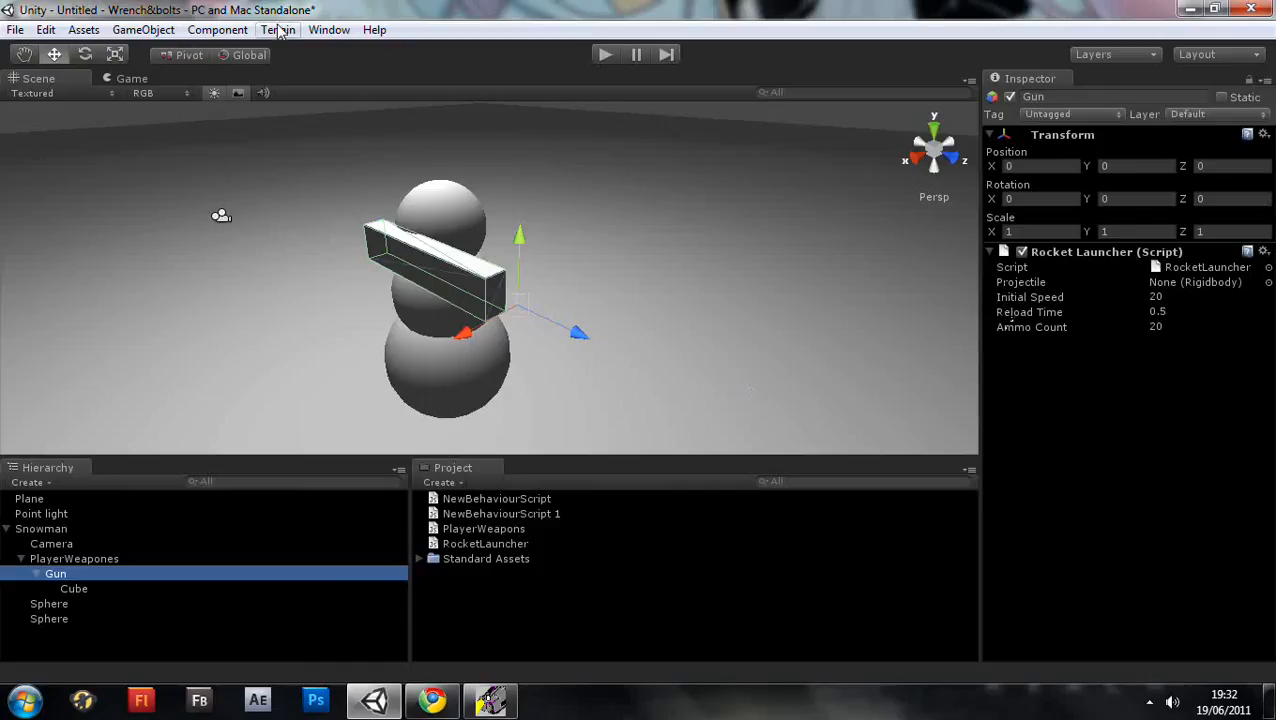
# Create a small stretched sphere for the bullet and give it a mesh collider.
pyautogui.click(144, 30)
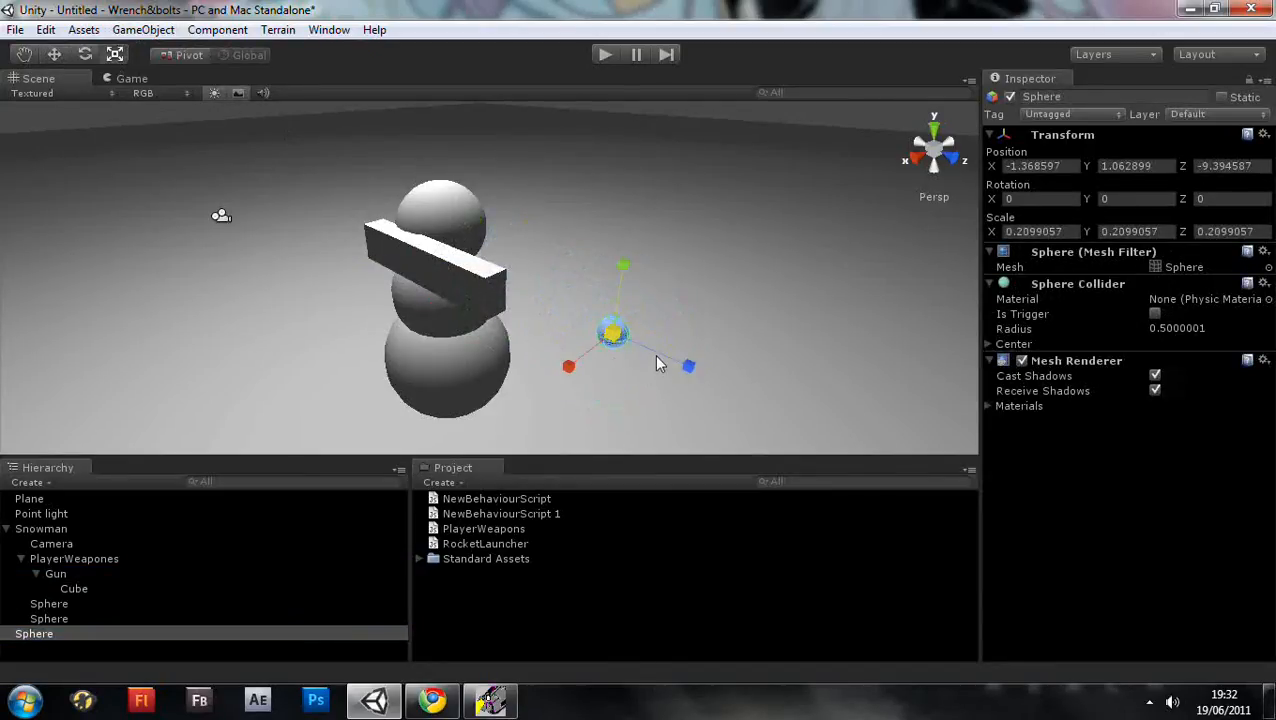
pyautogui.moveTo(688, 364); pyautogui.dragTo(732, 388)
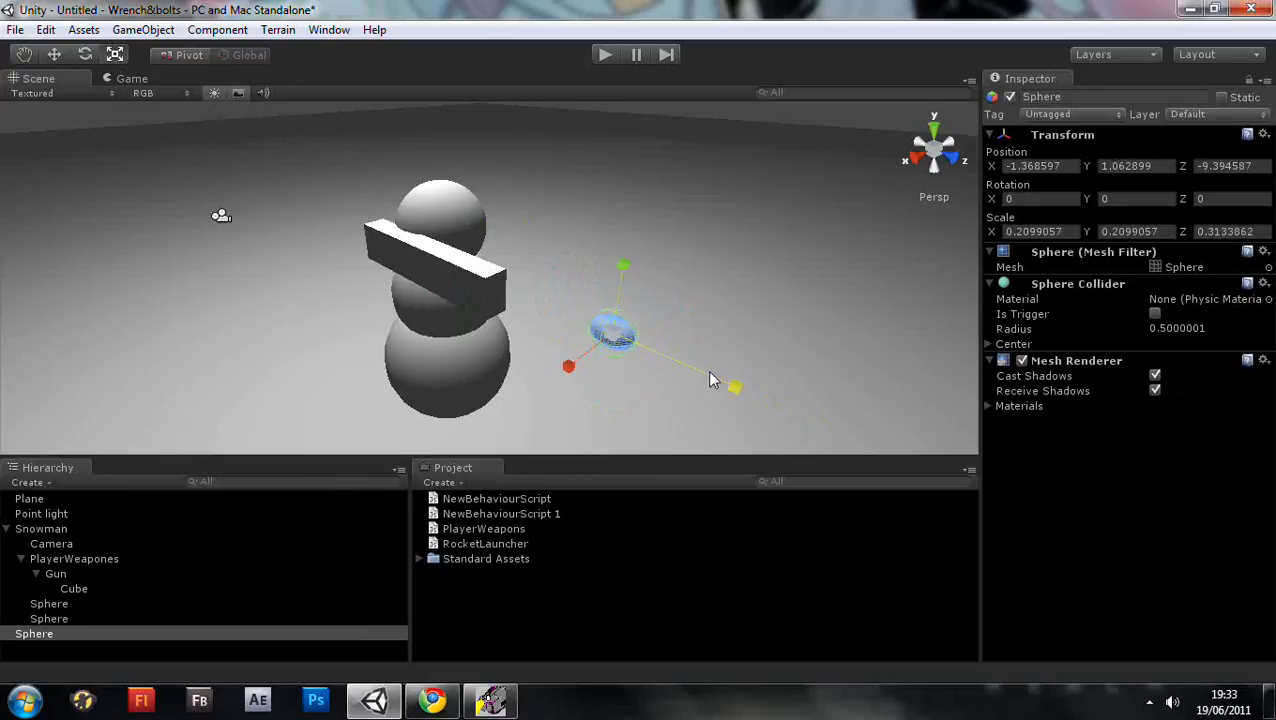
pyautogui.click(216, 30)
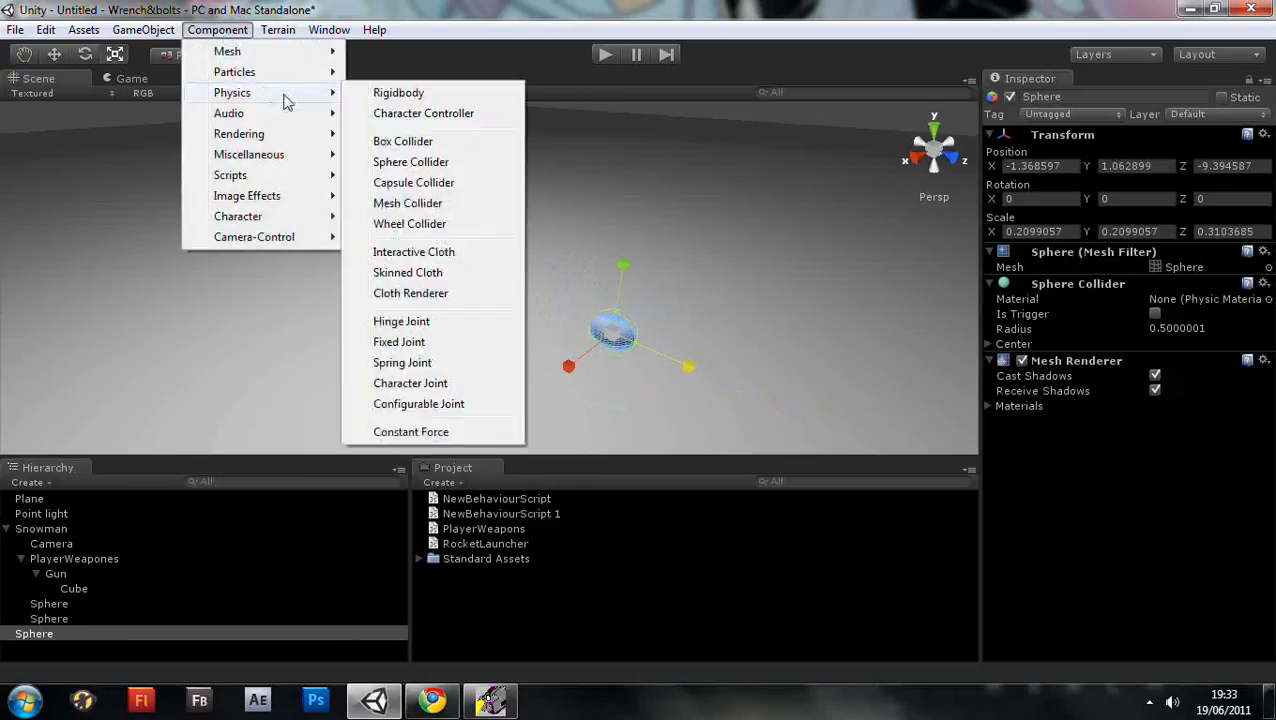
pyautogui.click(408, 204)
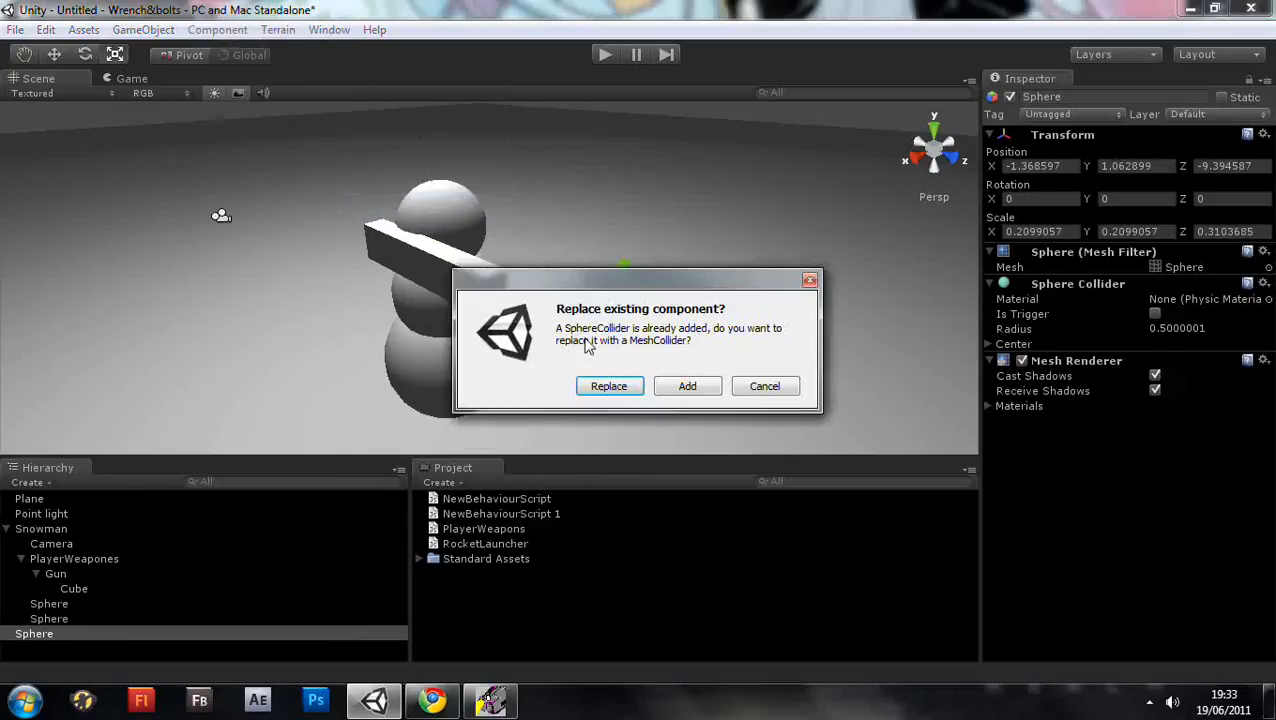
# Add a Rigidbody to the sphere and attach NewBehaviourScript 1 to it.
pyautogui.click(608, 386)
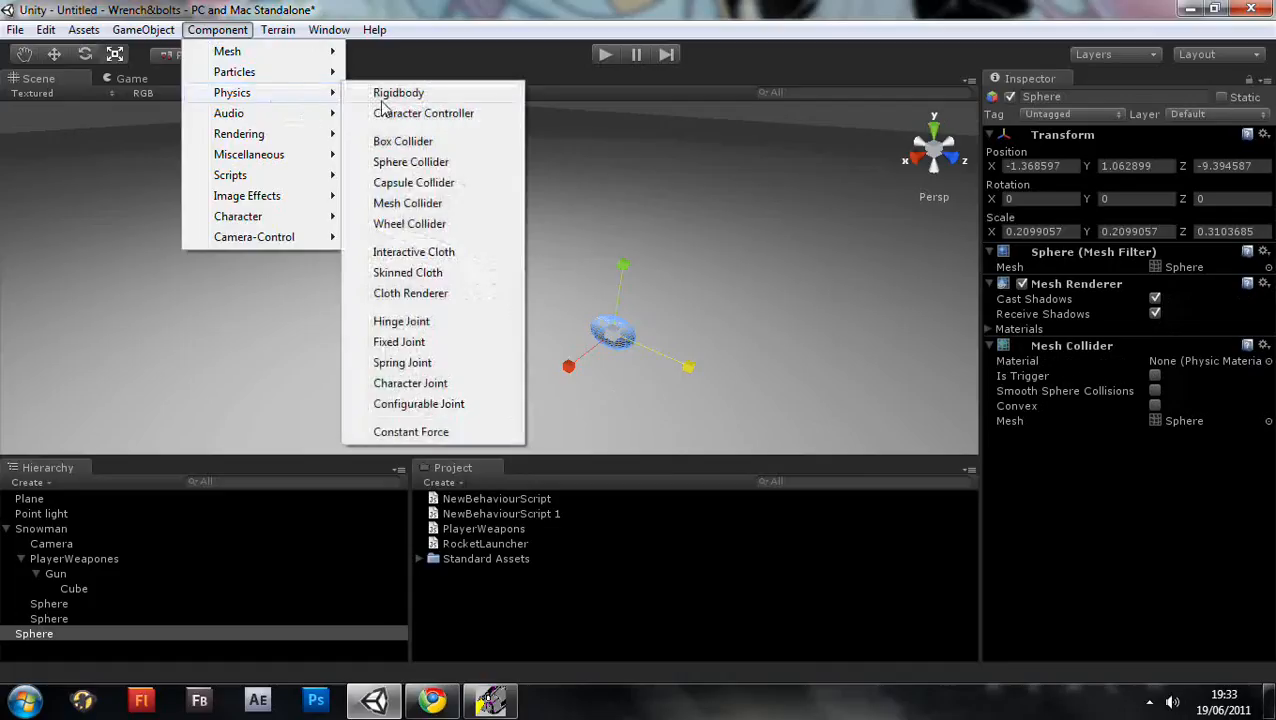
pyautogui.click(398, 92)
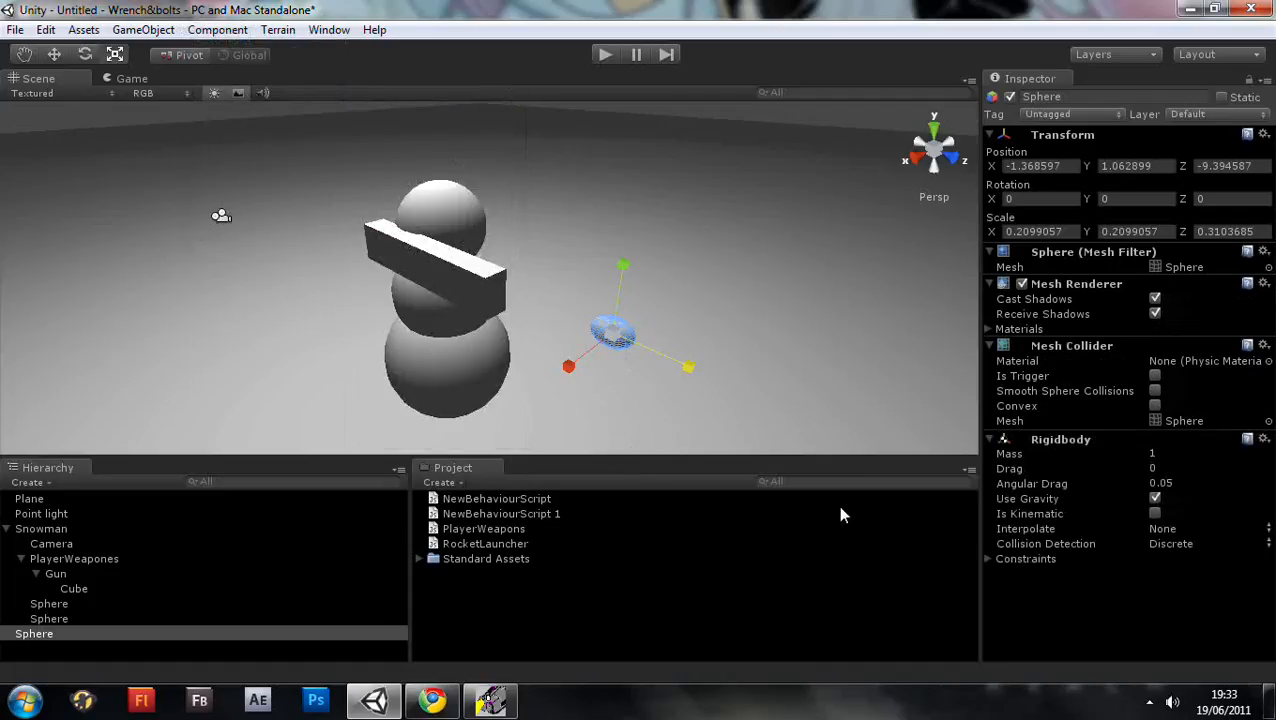
pyautogui.click(500, 512)
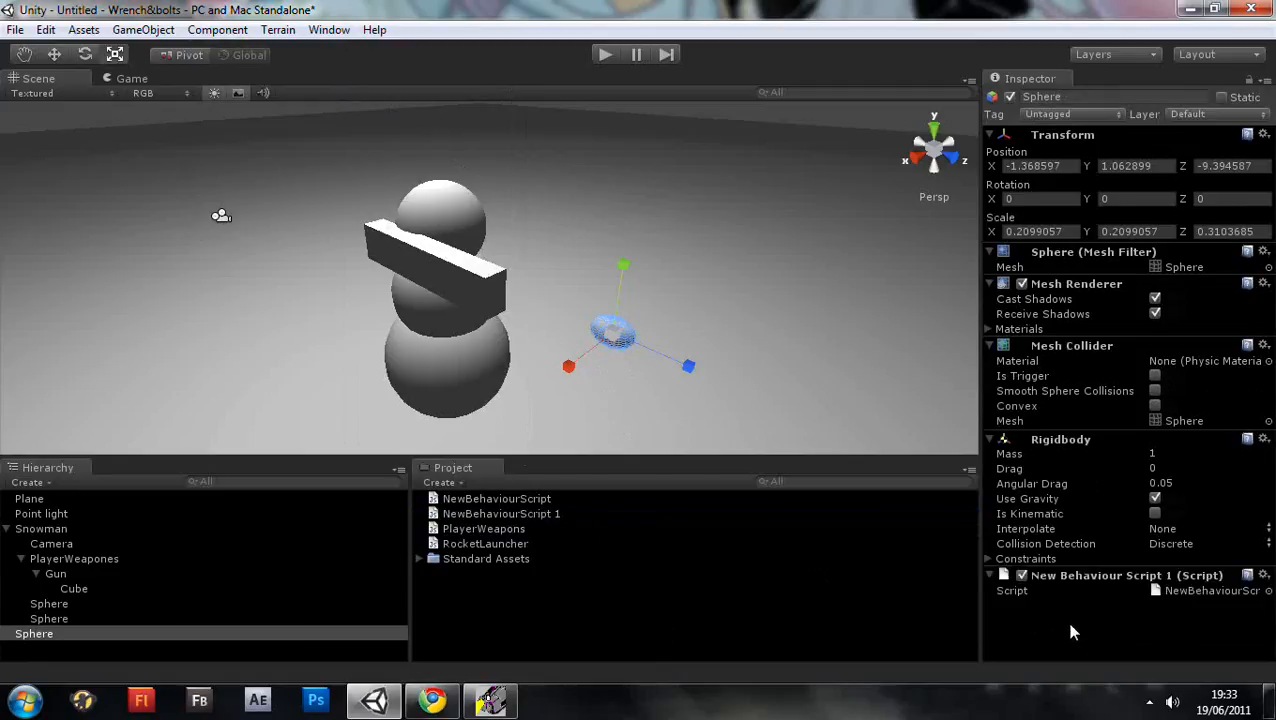
# Freeze rotation axes in the sphere's Rigidbody constraints.
pyautogui.click(988, 558)
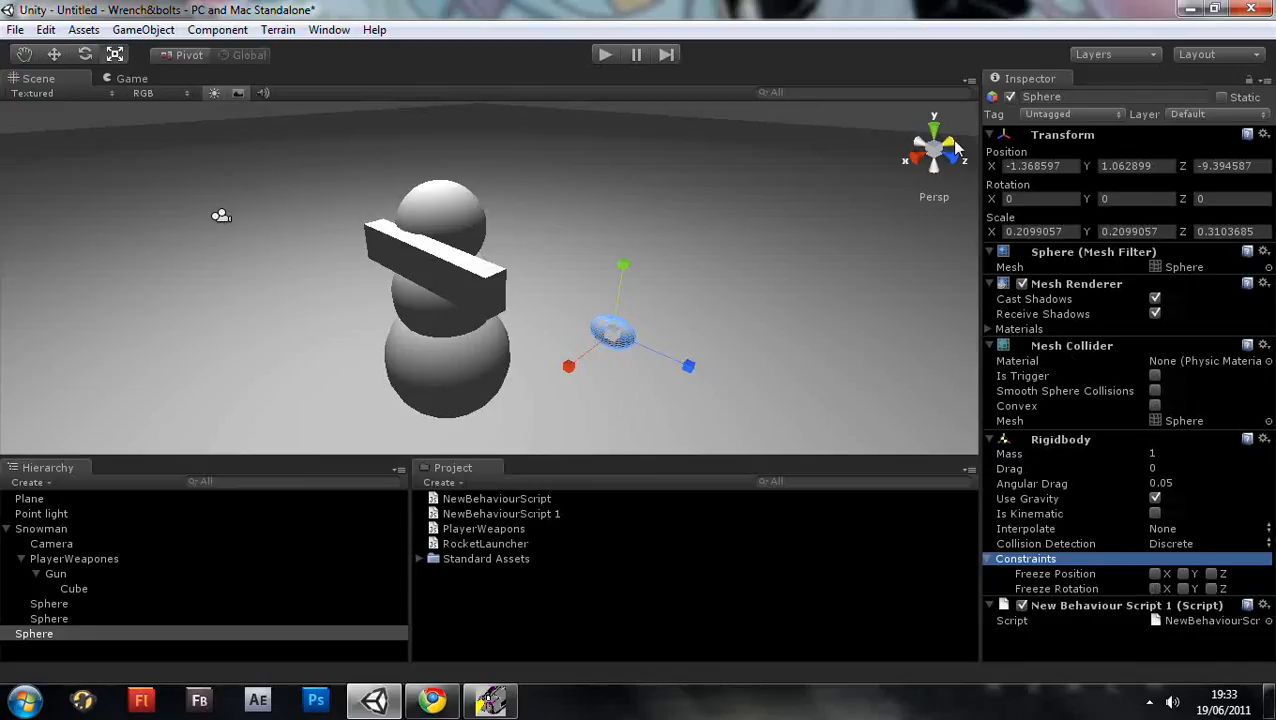
pyautogui.moveTo(932, 118)
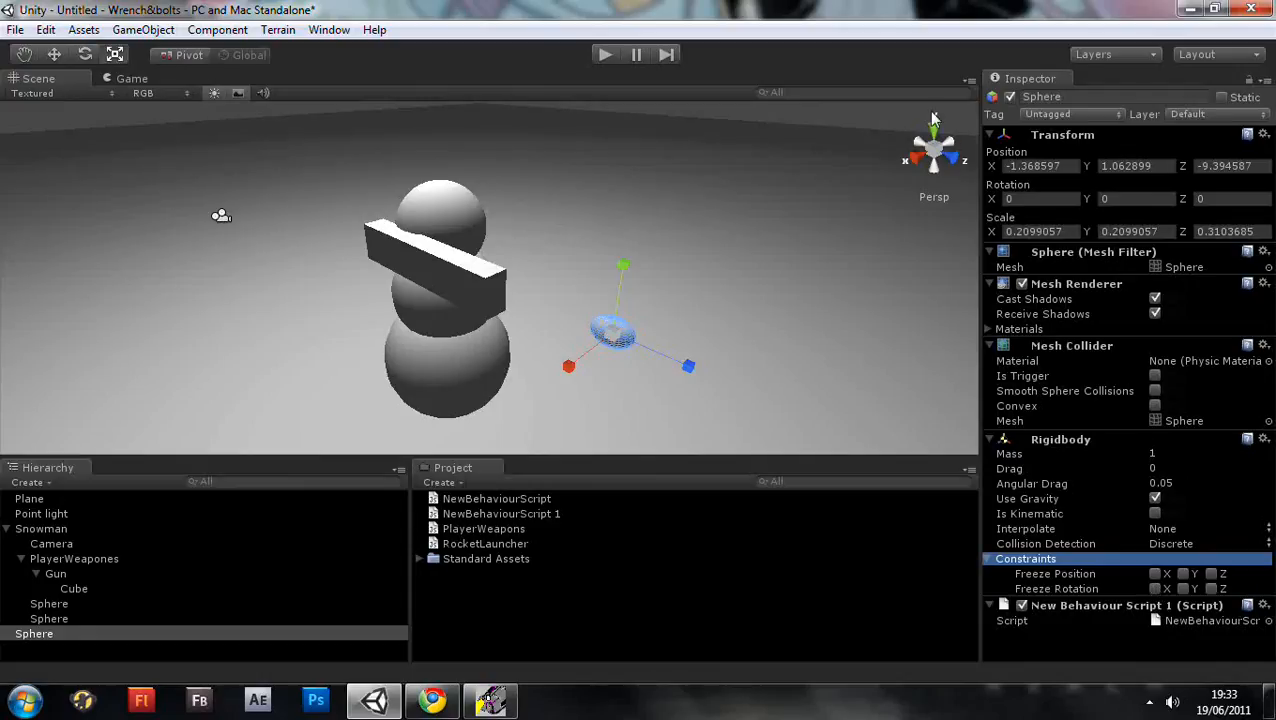
pyautogui.click(1168, 588)
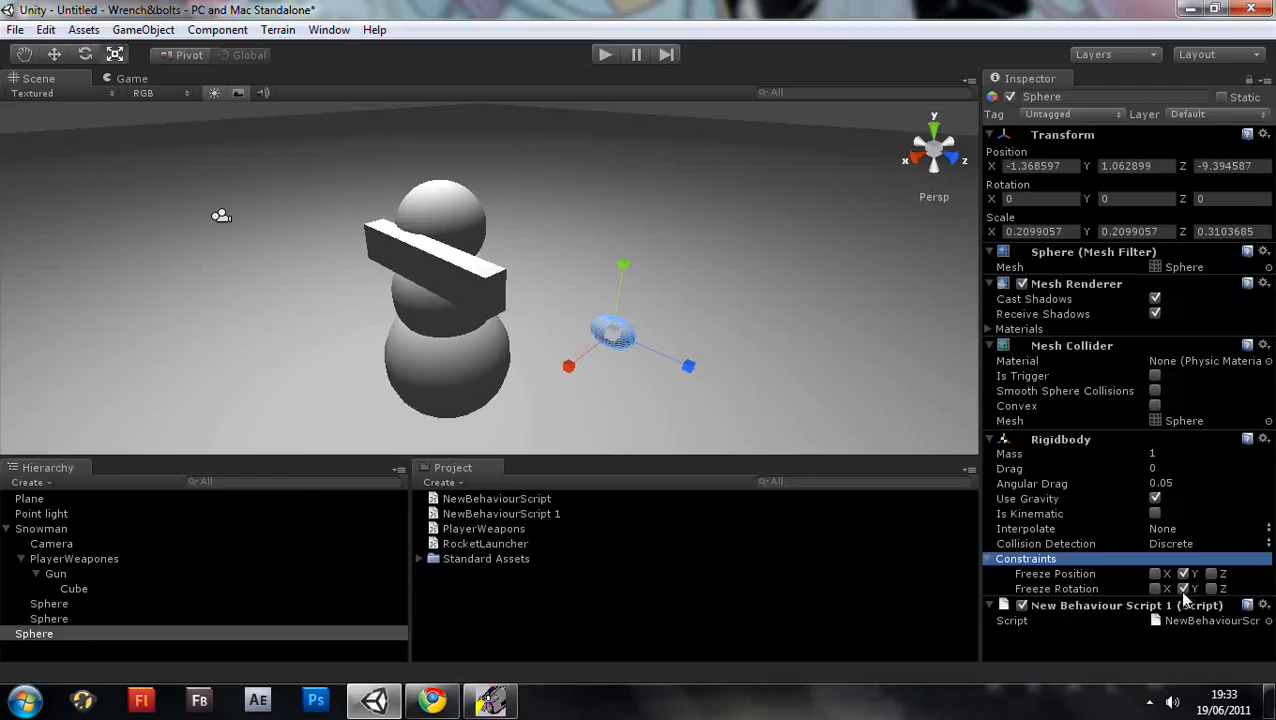
pyautogui.moveTo(896, 118)
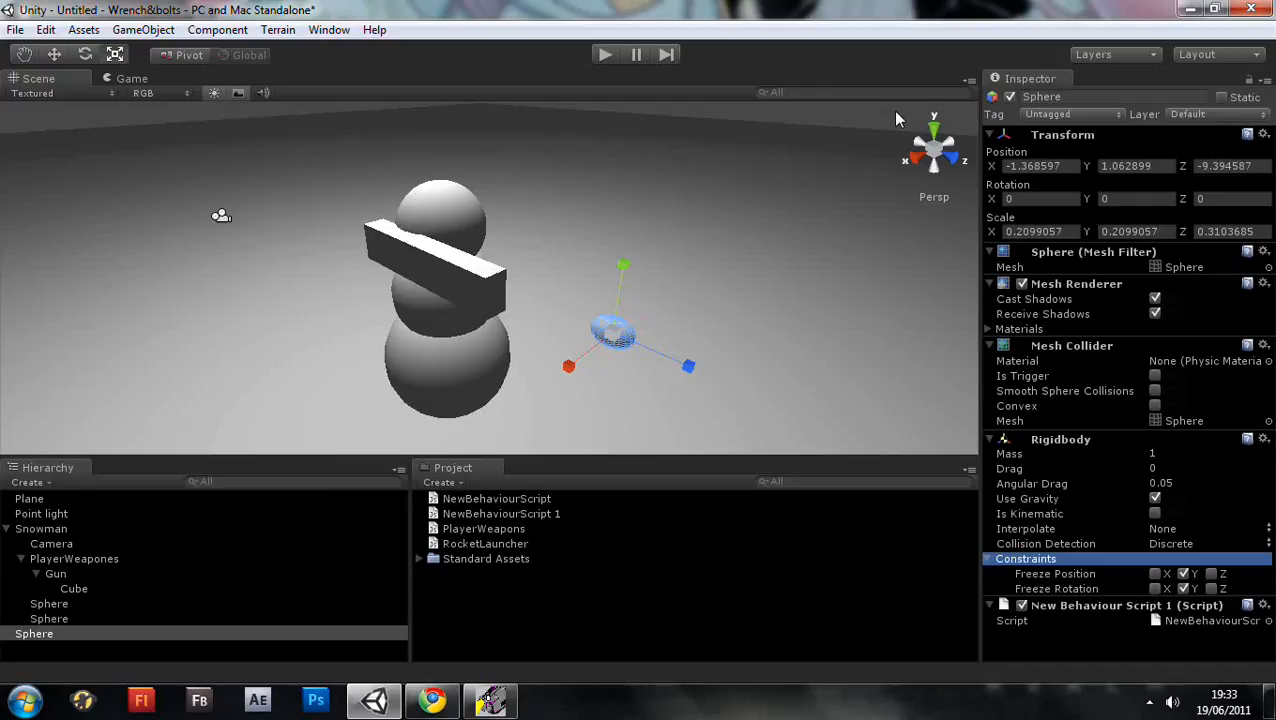
pyautogui.moveTo(856, 136)
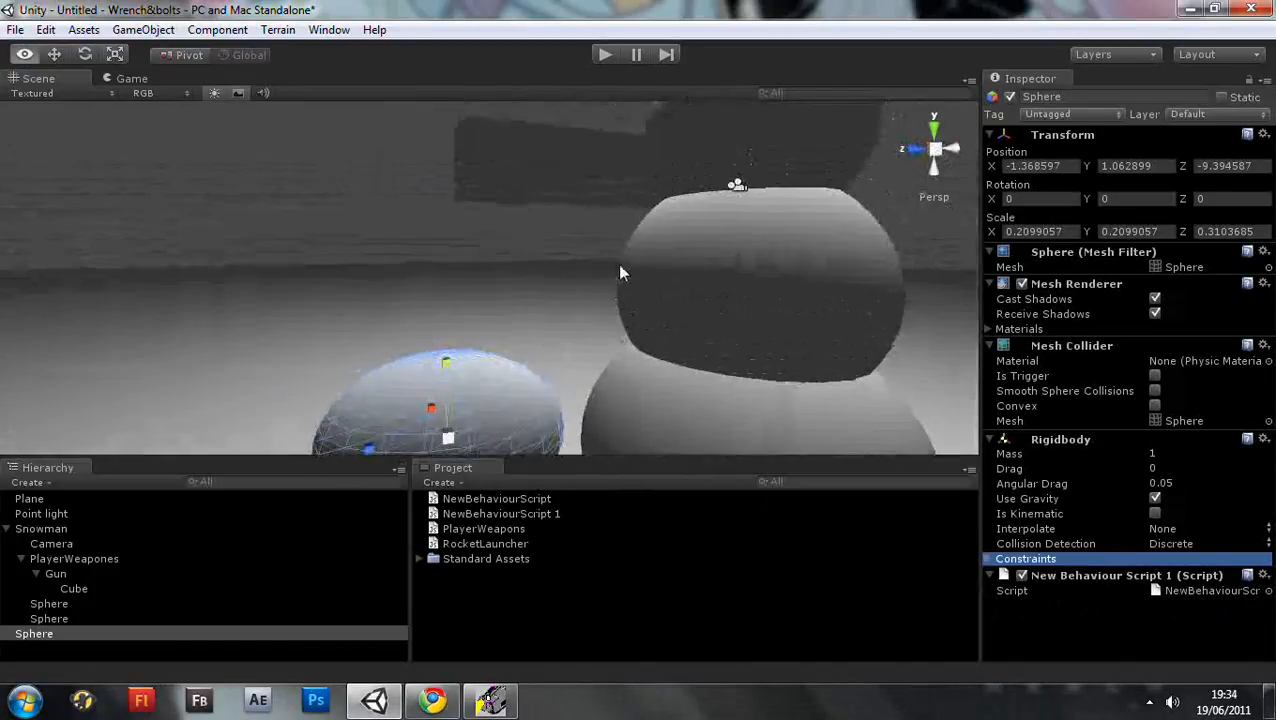
# Create a new empty prefab in the Project panel named Bulliet.
pyautogui.moveTo(620, 272); pyautogui.dragTo(640, 324)
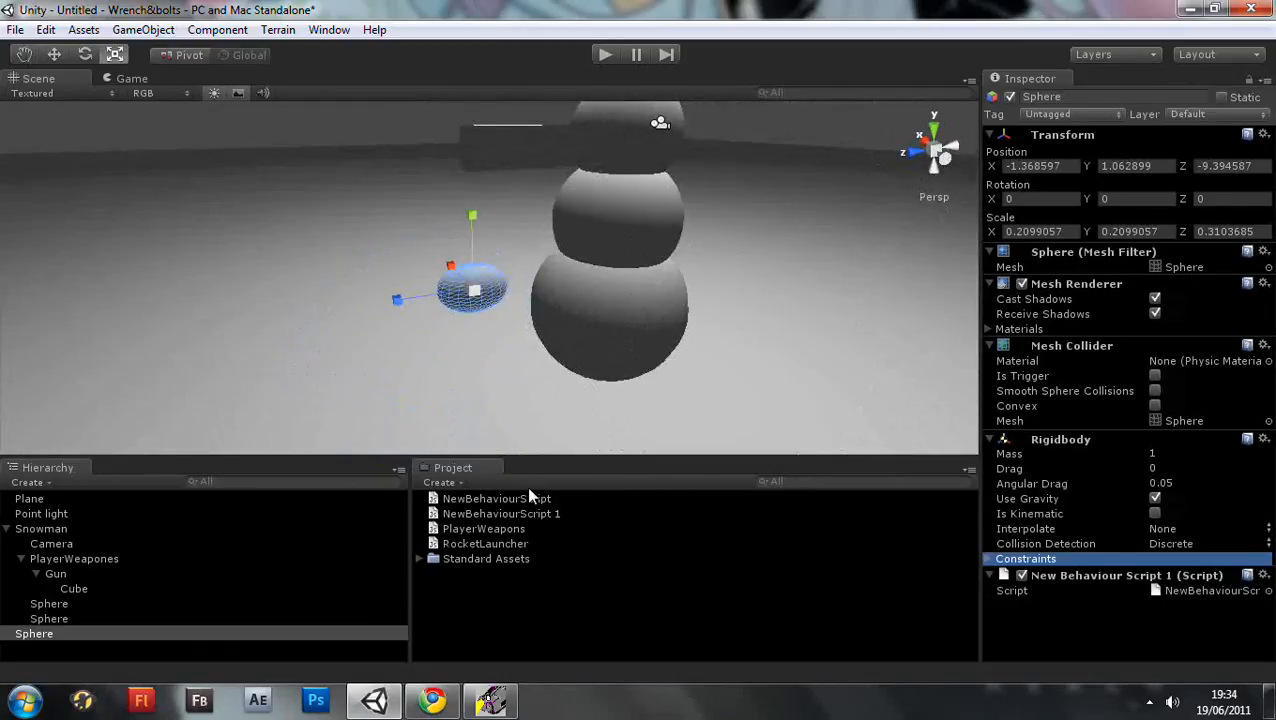
pyautogui.click(440, 482)
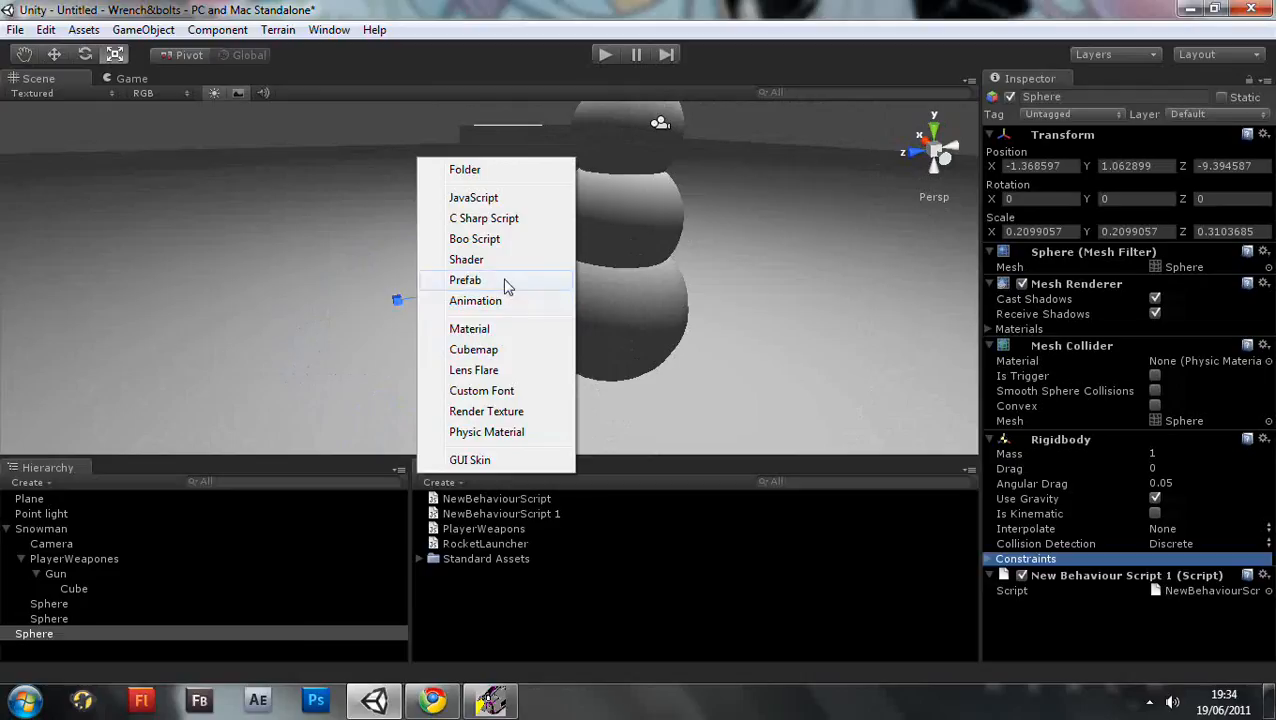
pyautogui.click(464, 280)
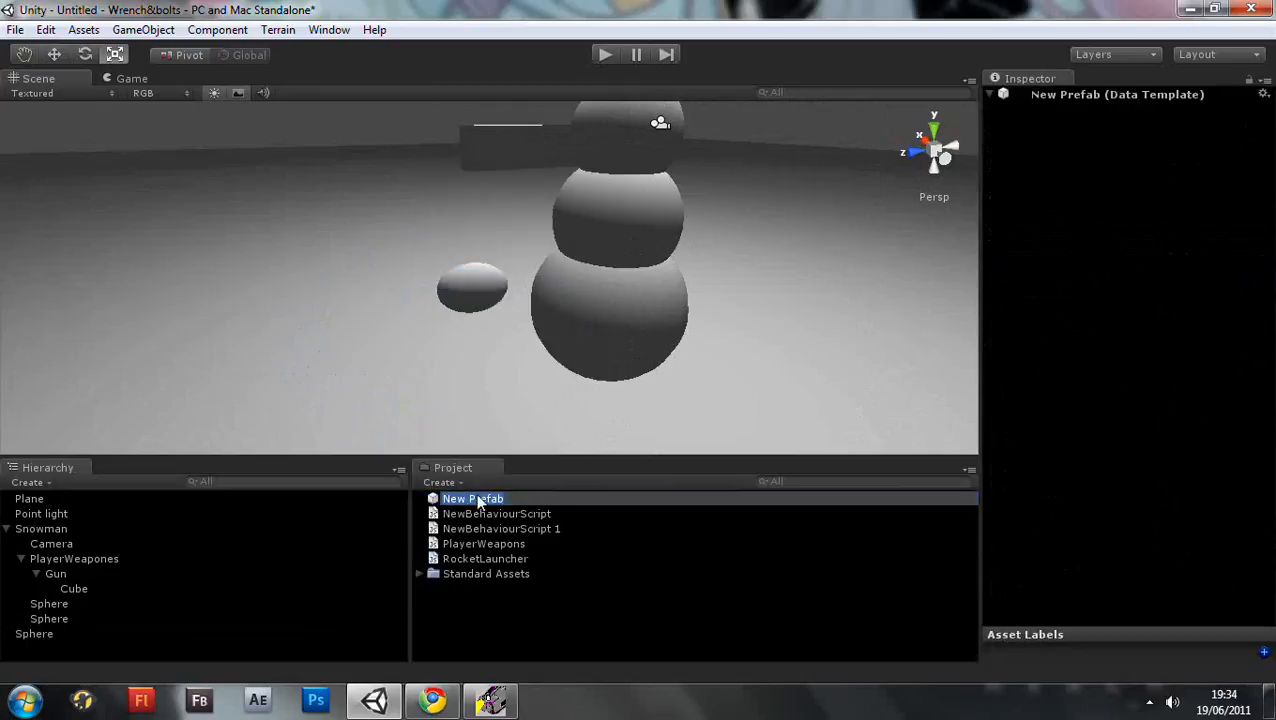
pyautogui.write('Bu')
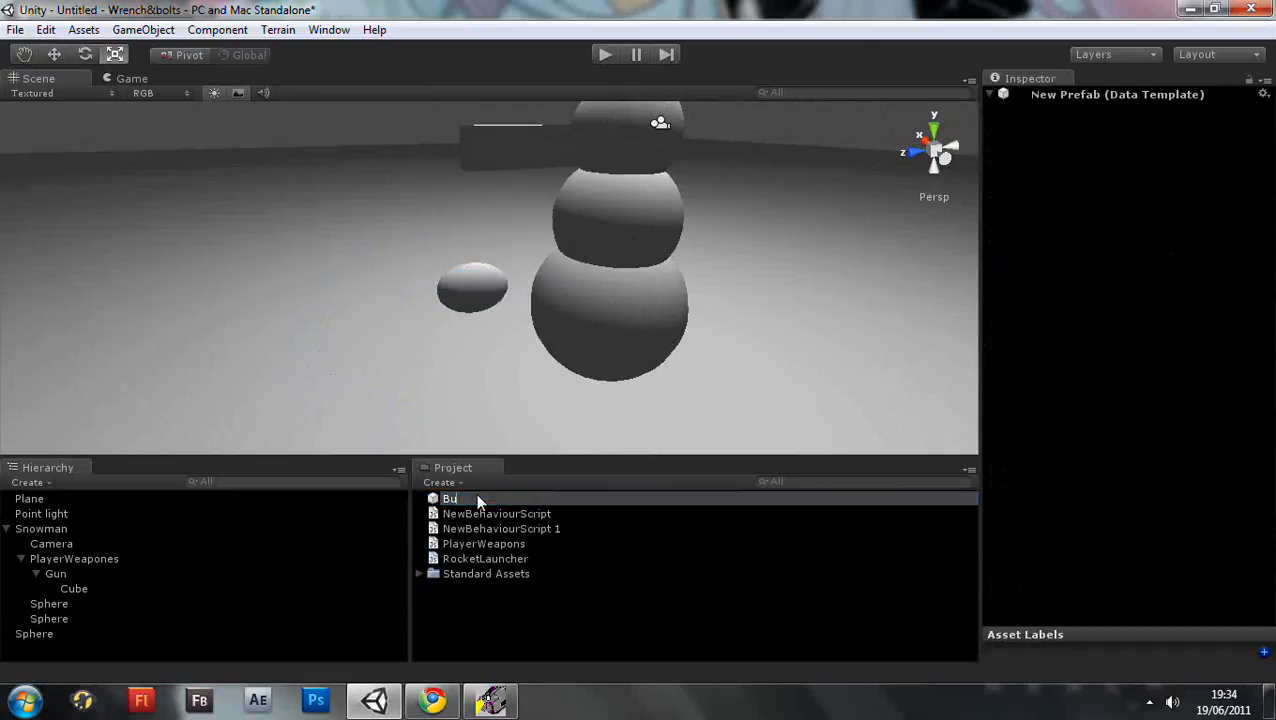
pyautogui.write('lliet')
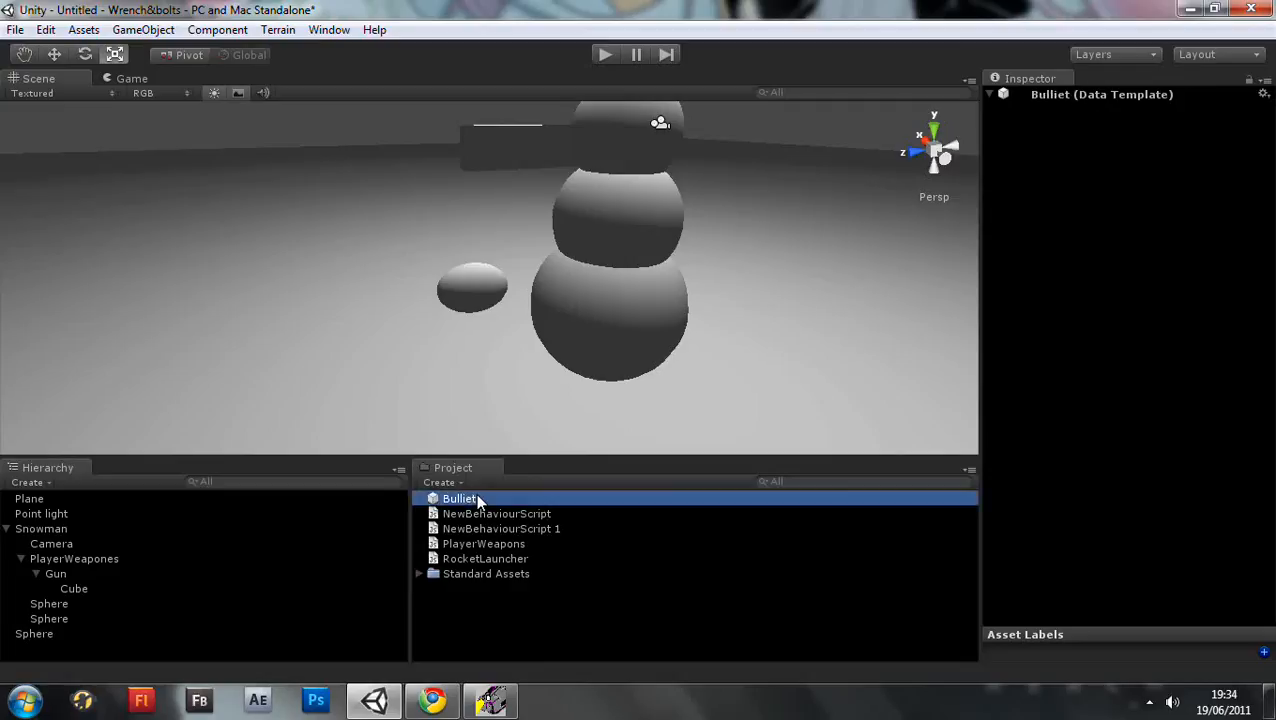
# Fill the Bulliet prefab with the bullet sphere from the scene.
pyautogui.click(34, 632)
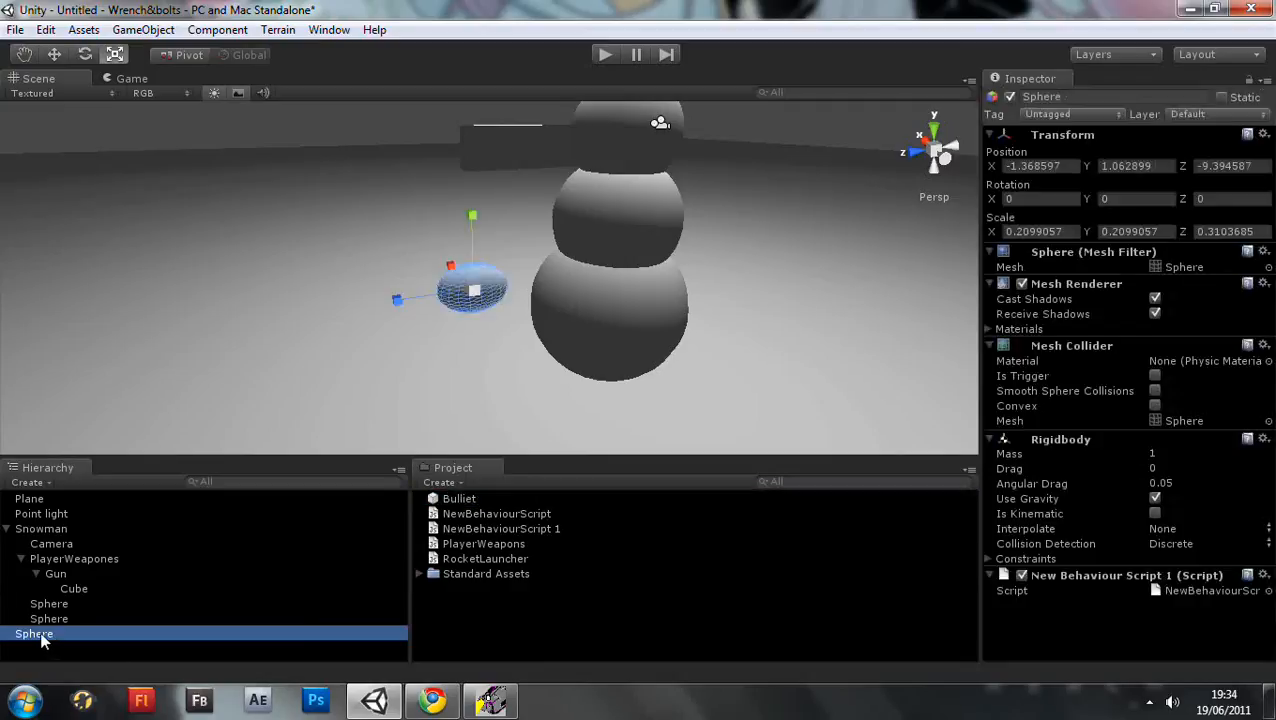
pyautogui.click(460, 498)
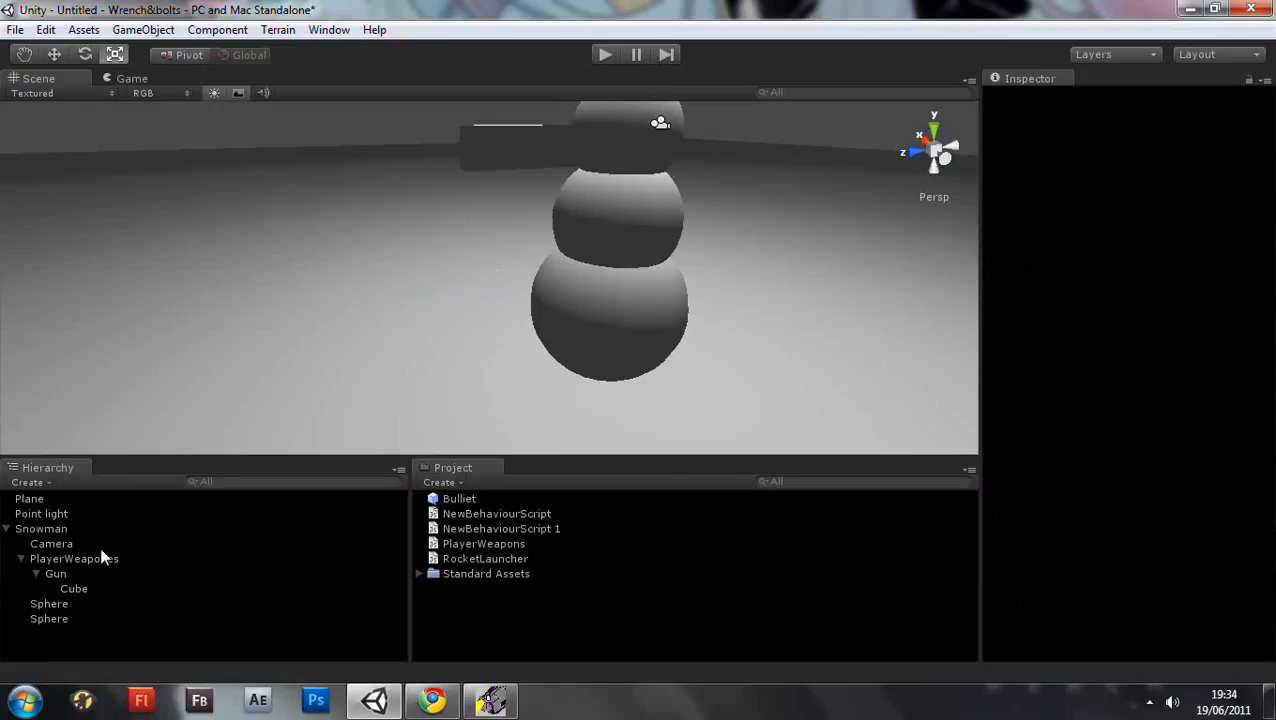
pyautogui.moveTo(490, 520)
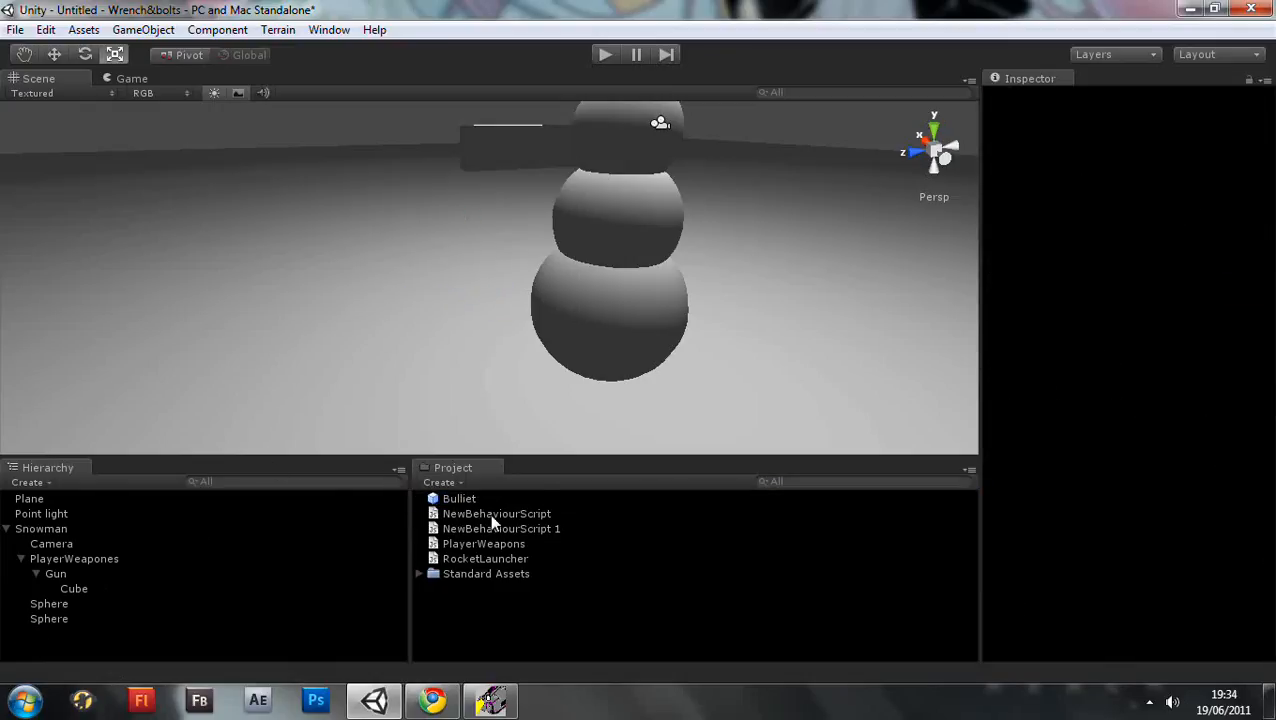
# Assign the Bulliet prefab as the projectile of Gun's Rocket Launcher script.
pyautogui.click(460, 498)
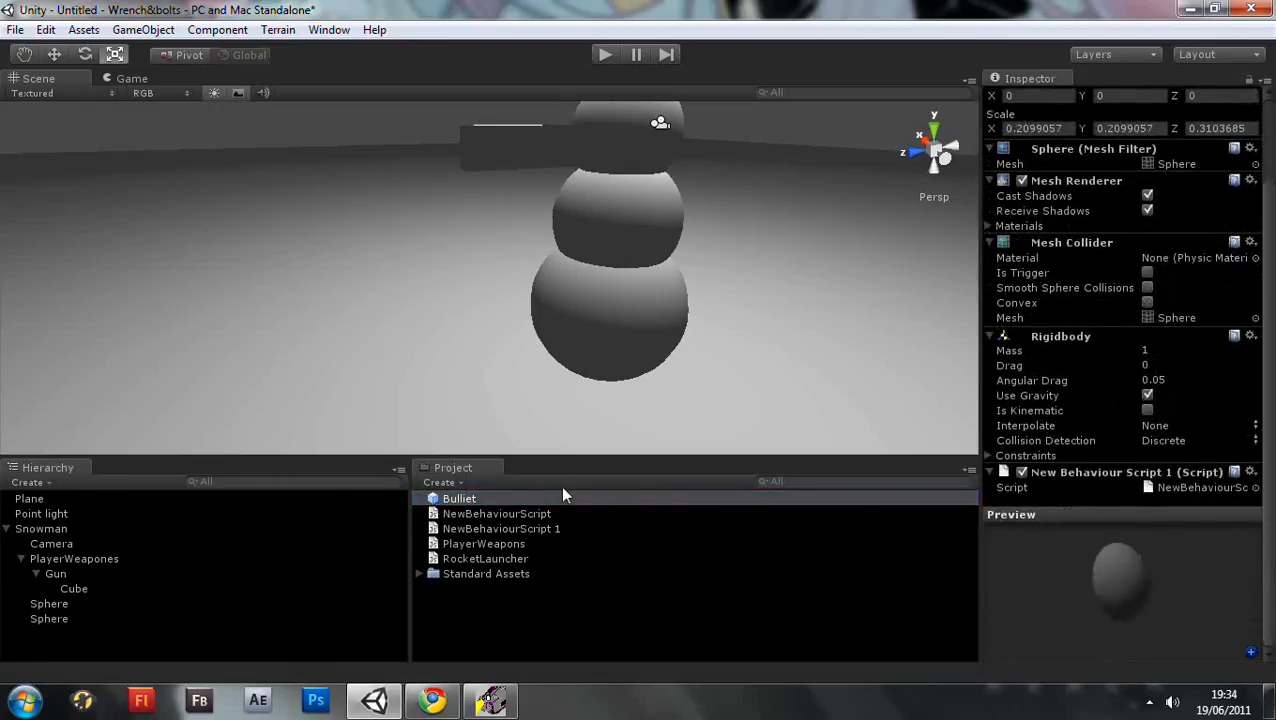
pyautogui.click(56, 572)
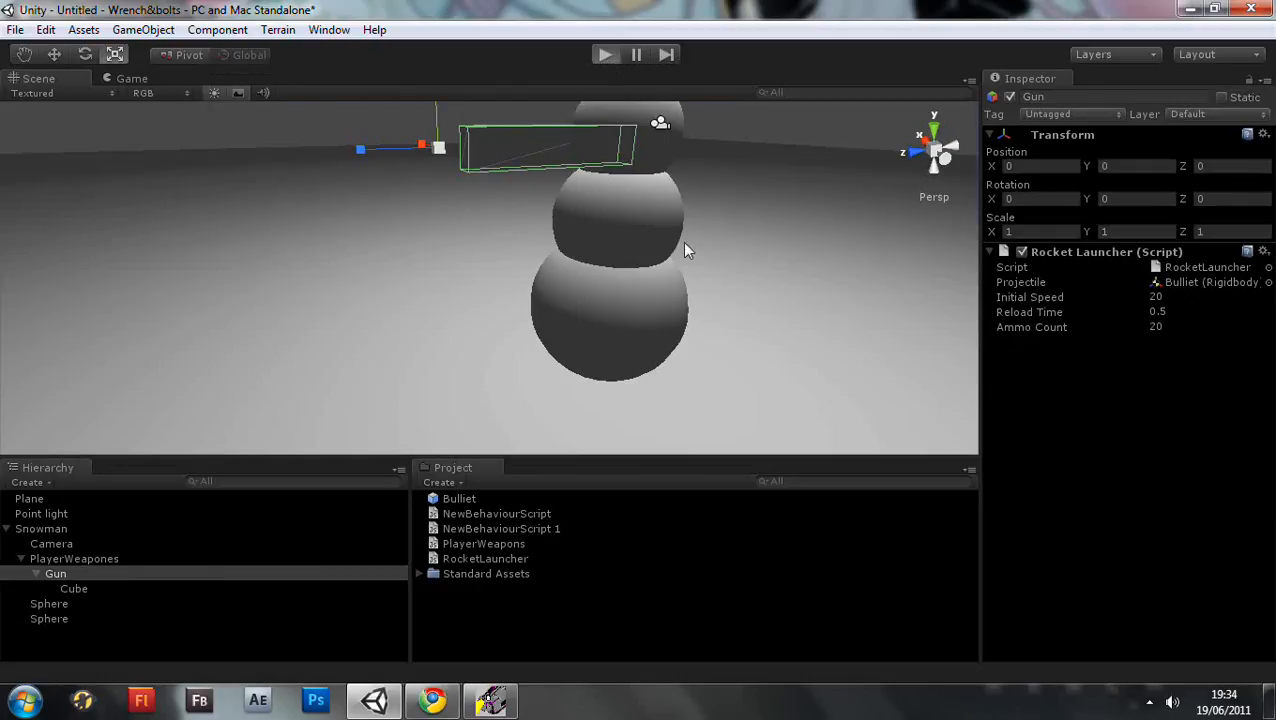
# Run the scene in Play mode and fire Bulliet clones from the gun until ammo runs out.
pyautogui.click(604, 56)
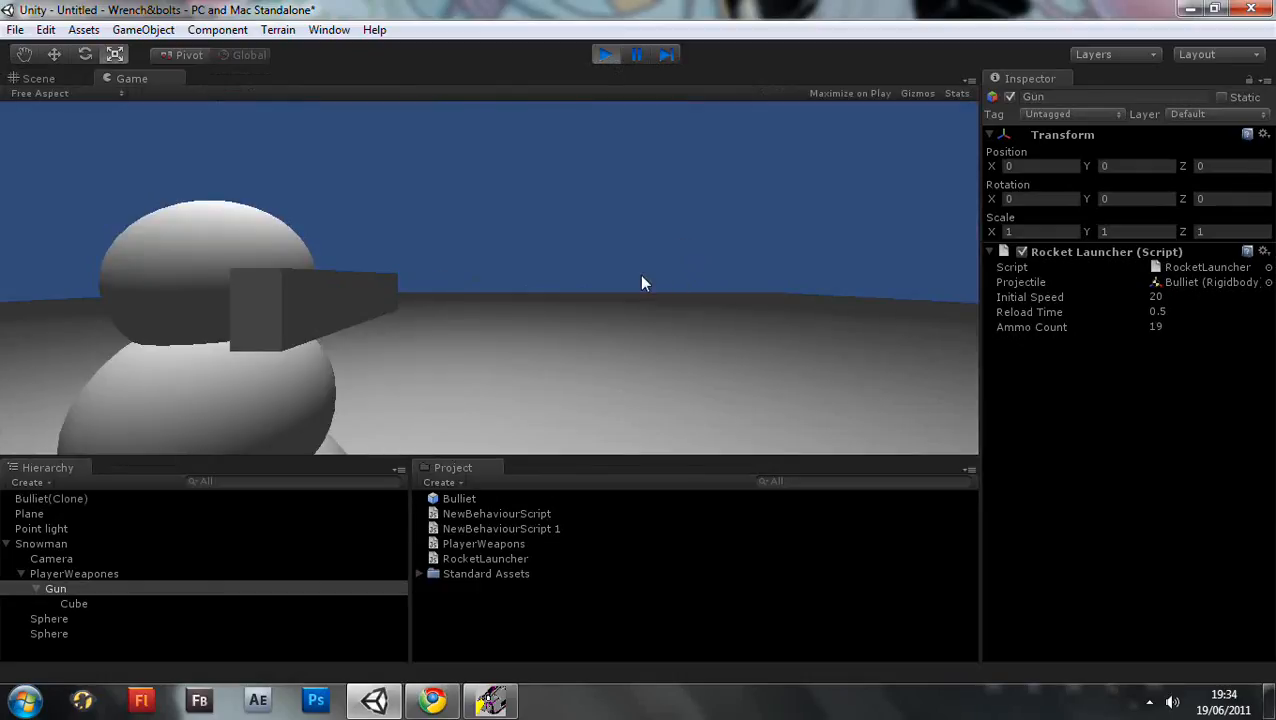
pyautogui.moveTo(548, 258)
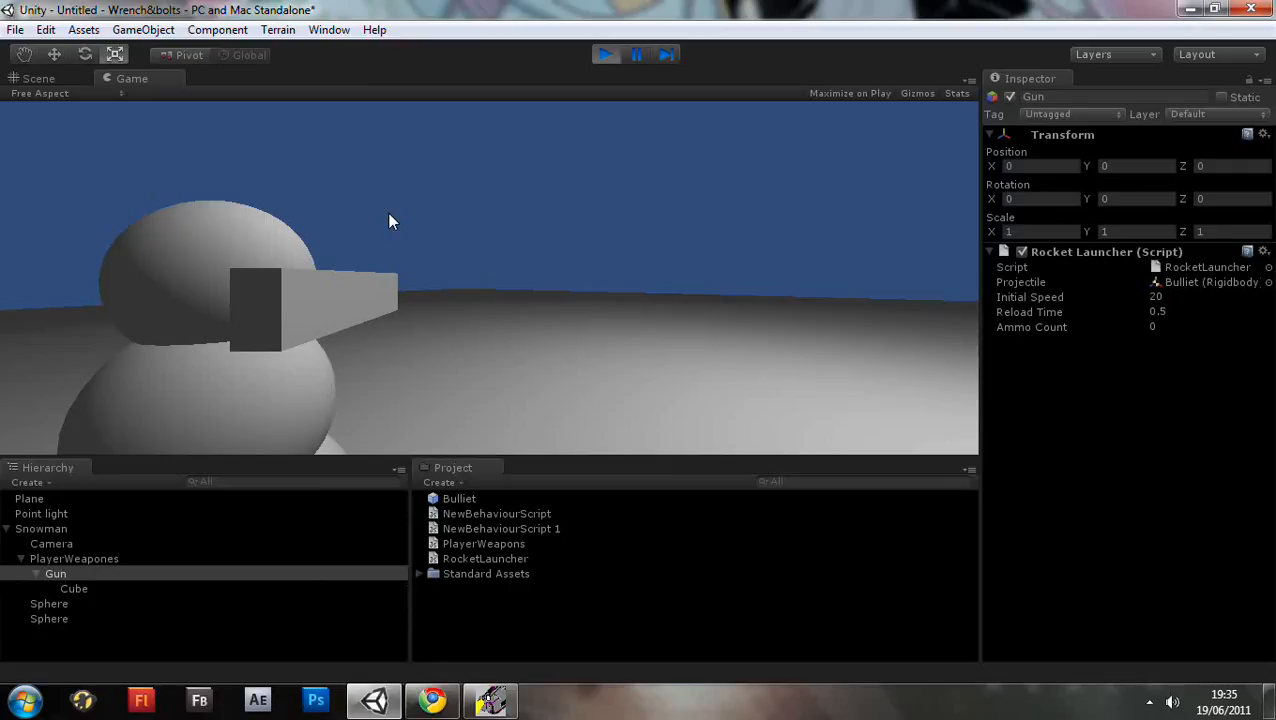
pyautogui.moveTo(584, 190)
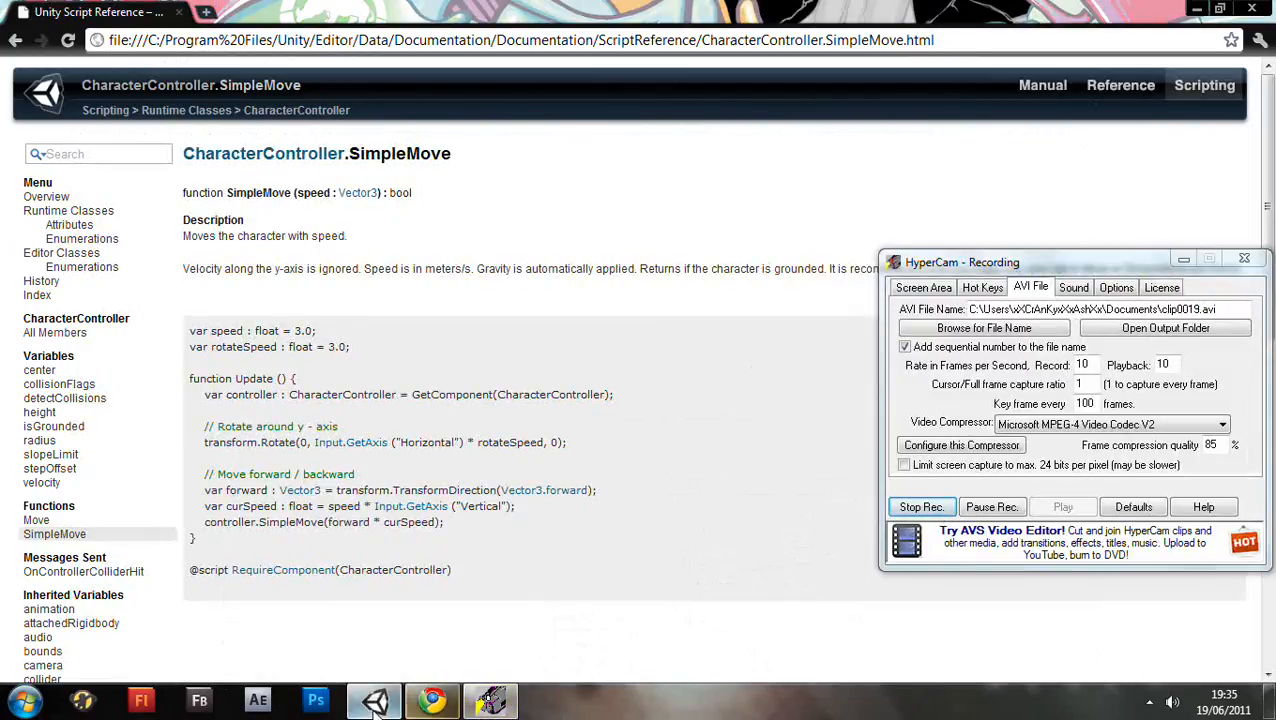
# Stop Play mode so the gun's ammo count resets to 20 in edit mode.
pyautogui.click(374, 700)
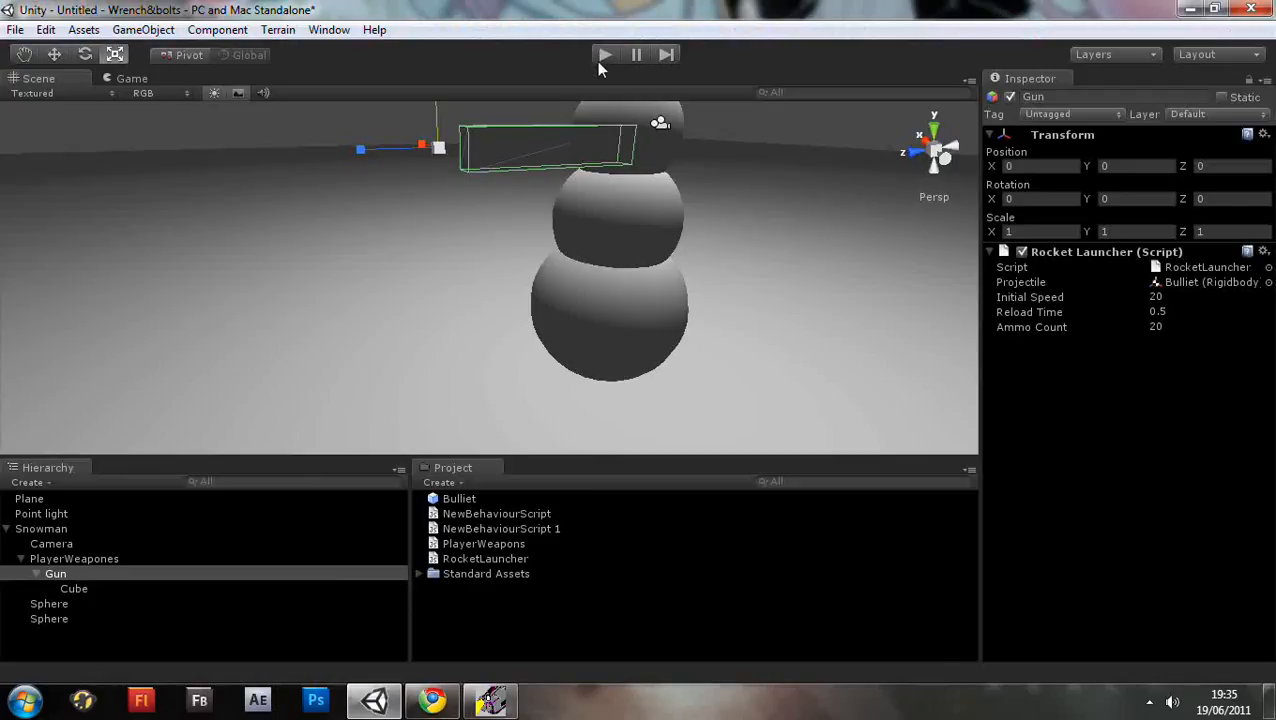
pyautogui.click(604, 54)
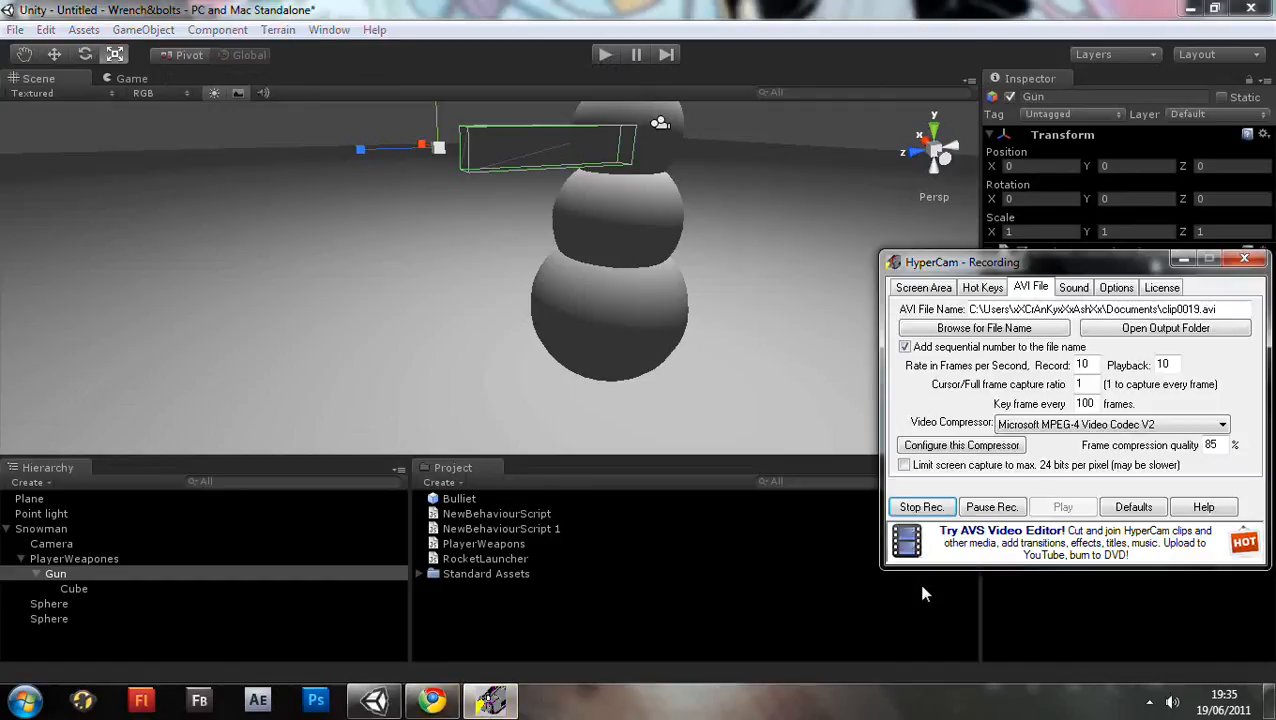
pyautogui.moveTo(930, 558)
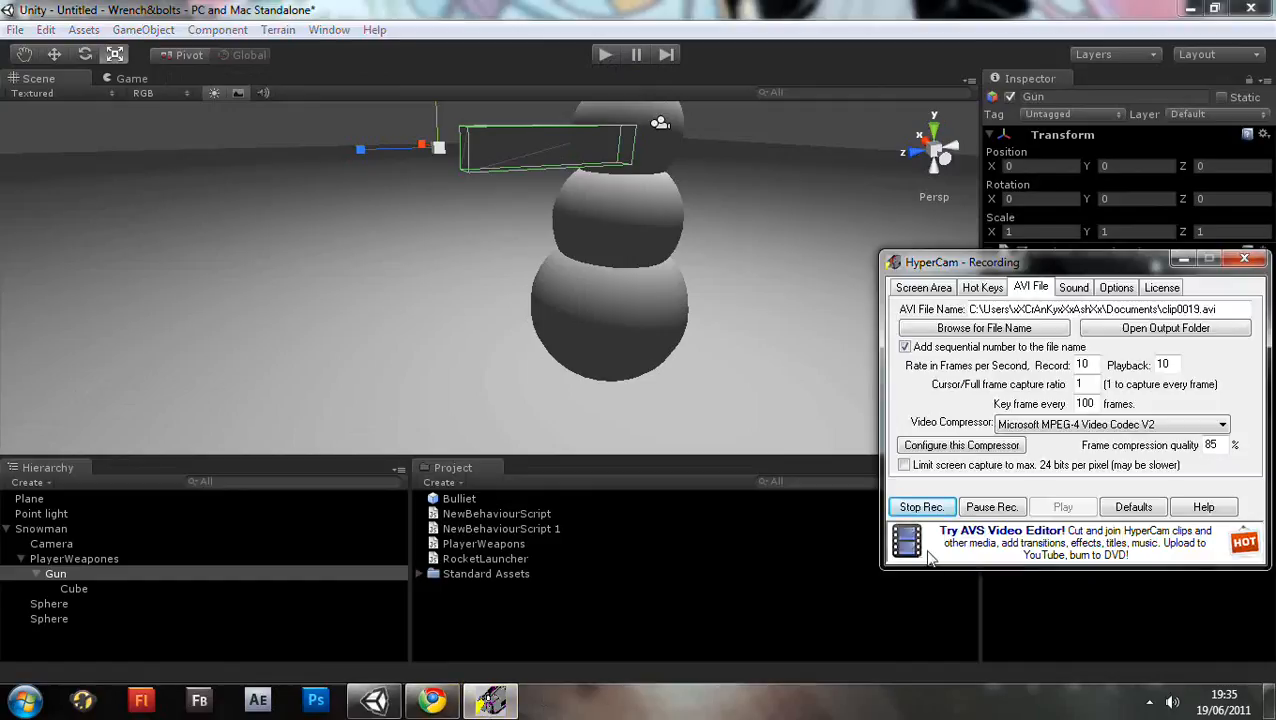